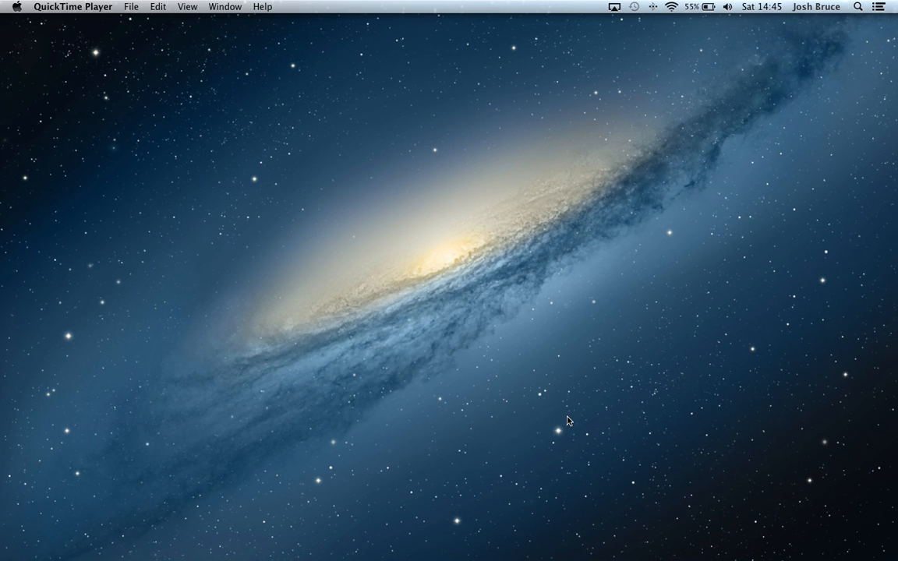
mouse_move(513, 552)
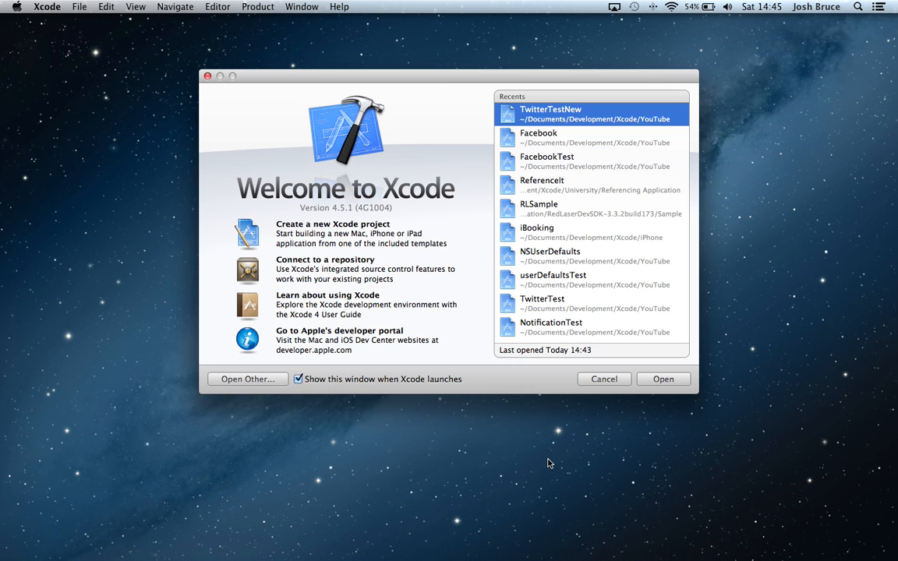
Create a Single View Application project named Twitter and save it.
click(663, 378)
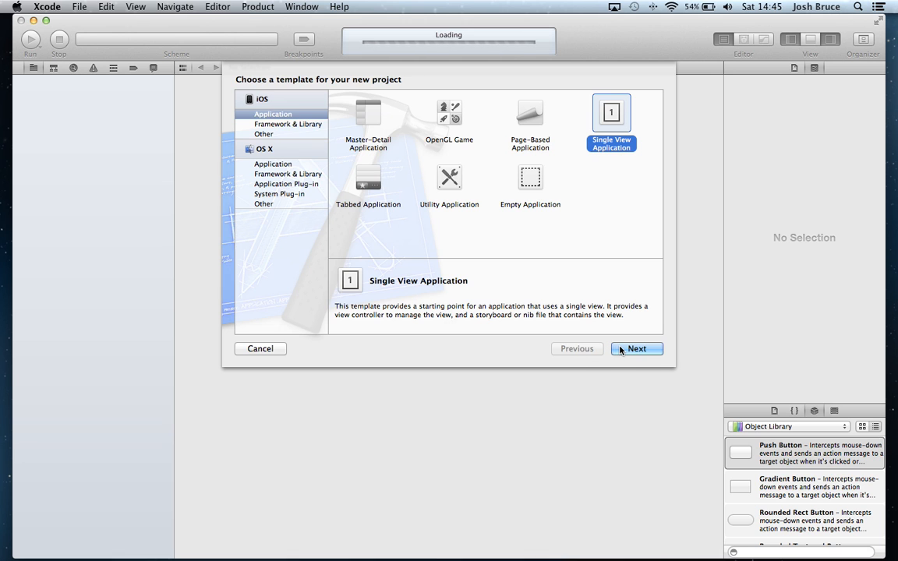
click(636, 349)
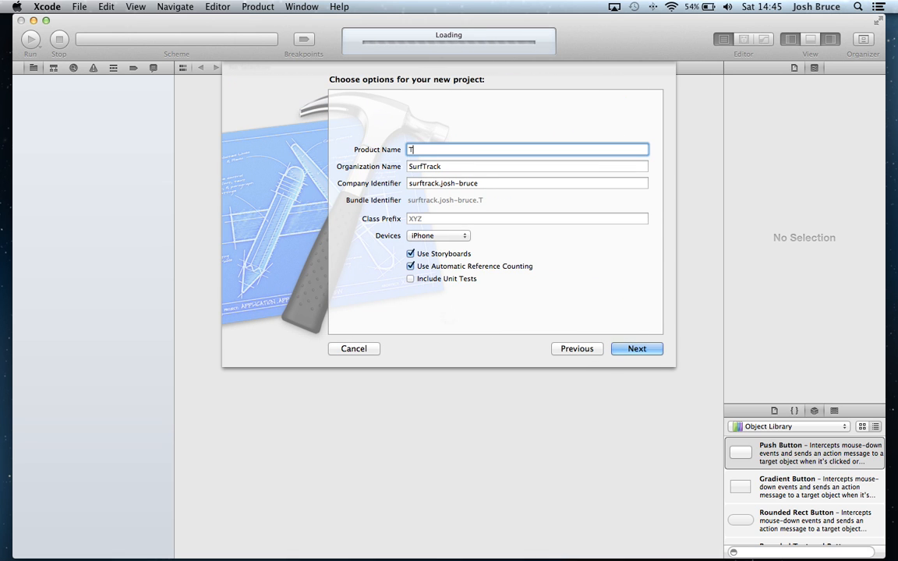
text(witter)
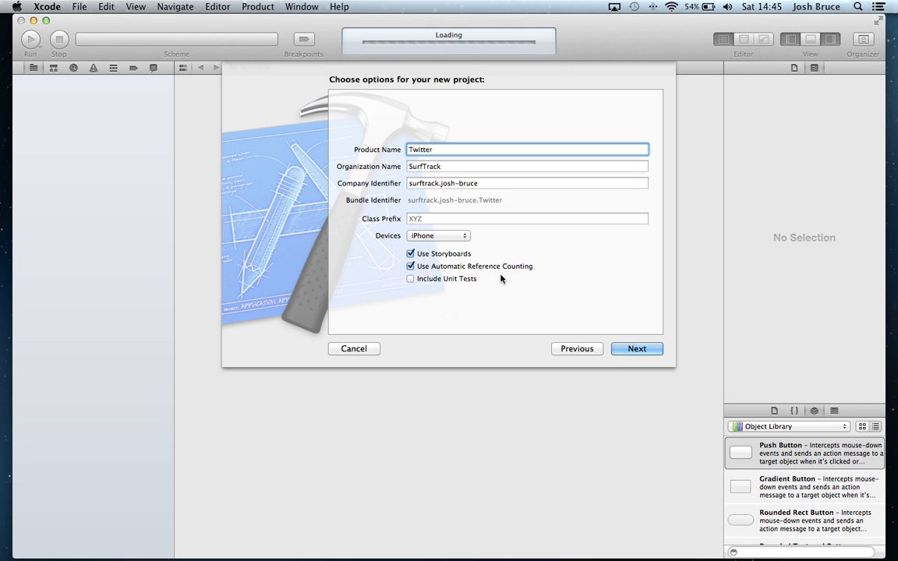
click(636, 349)
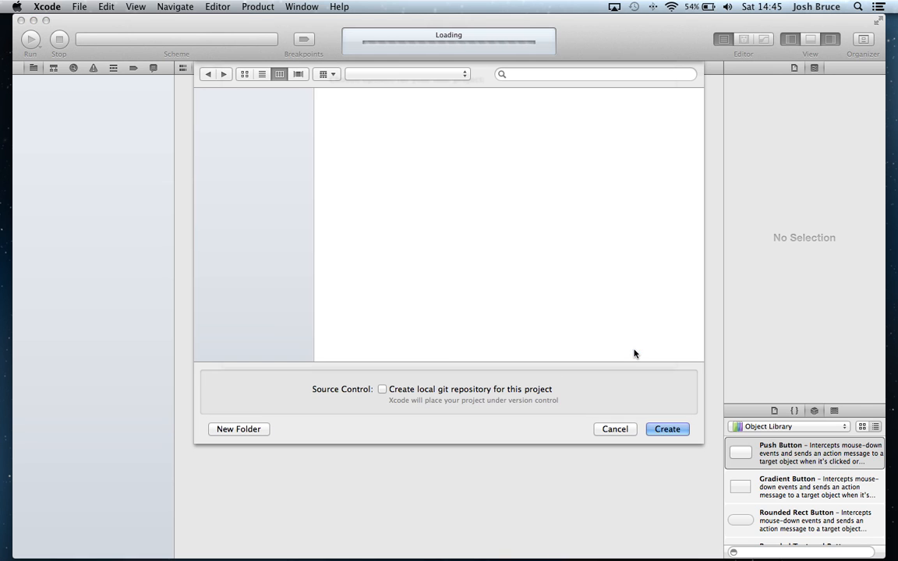
click(667, 430)
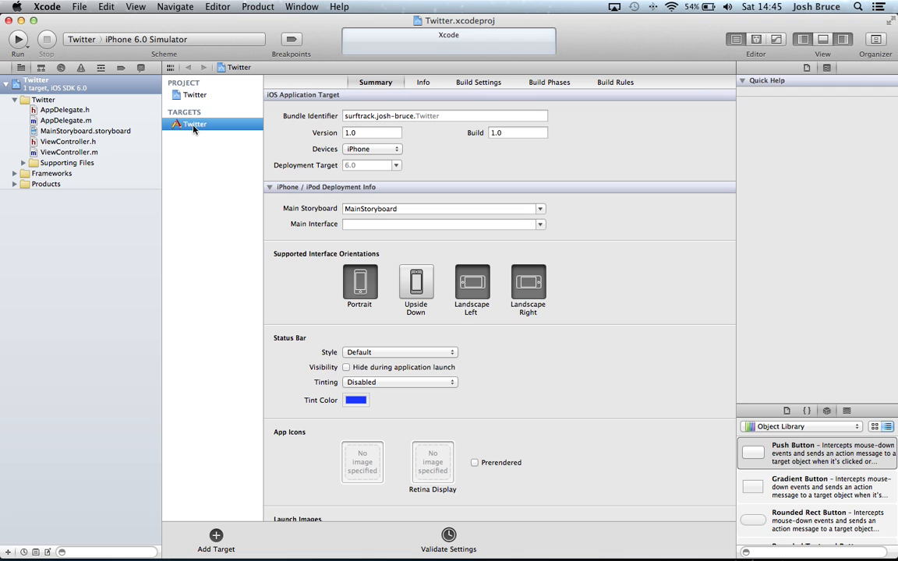
Add Social.framework under Linked Frameworks and Libraries and move it into the Frameworks group.
scroll(down, 3)
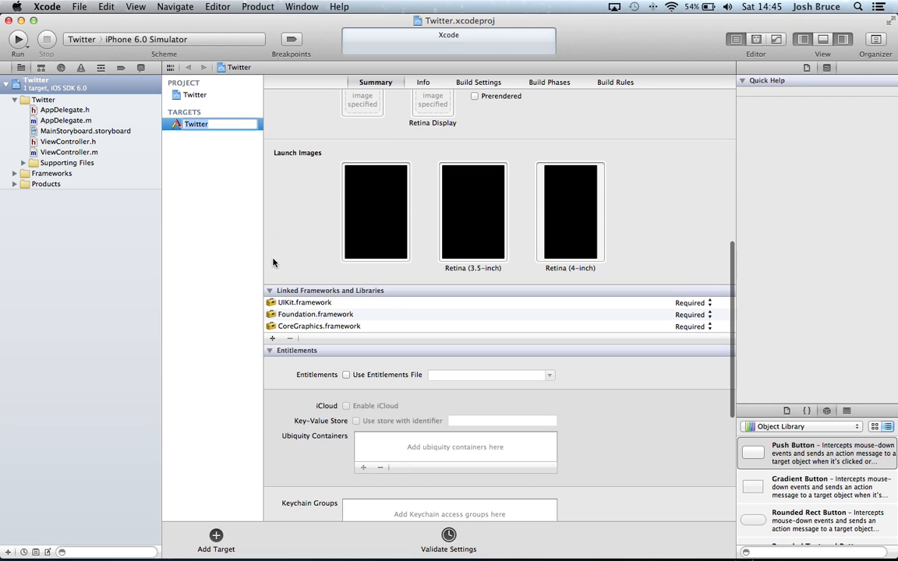
click(271, 339)
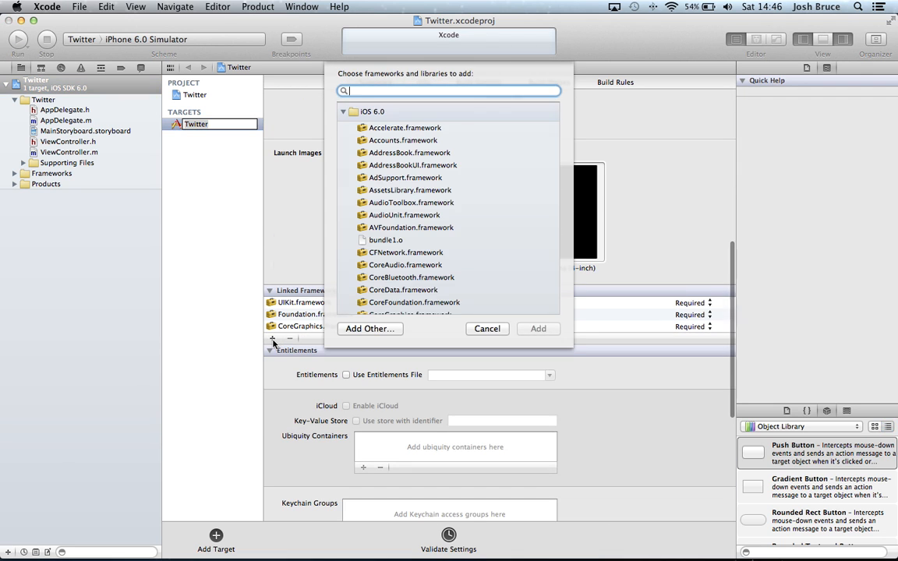
text(social)
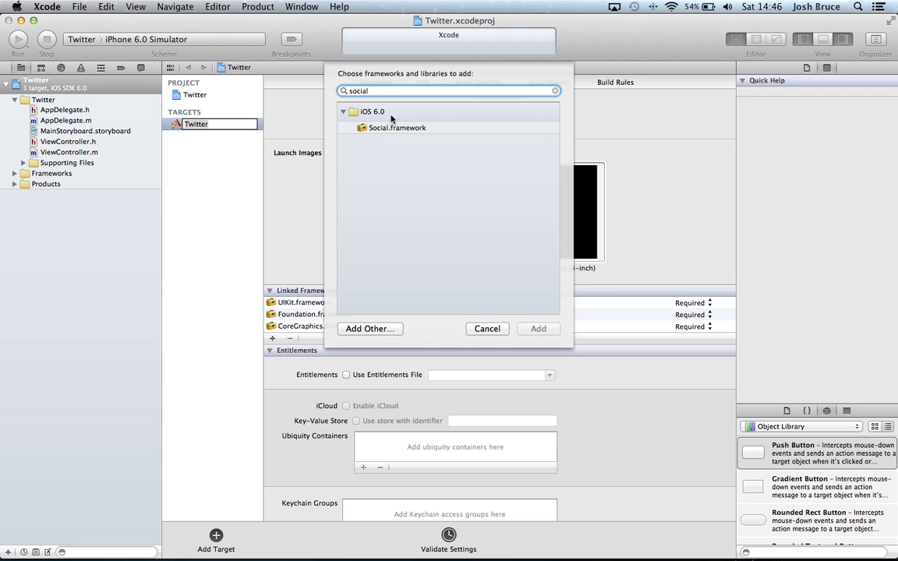
click(538, 327)
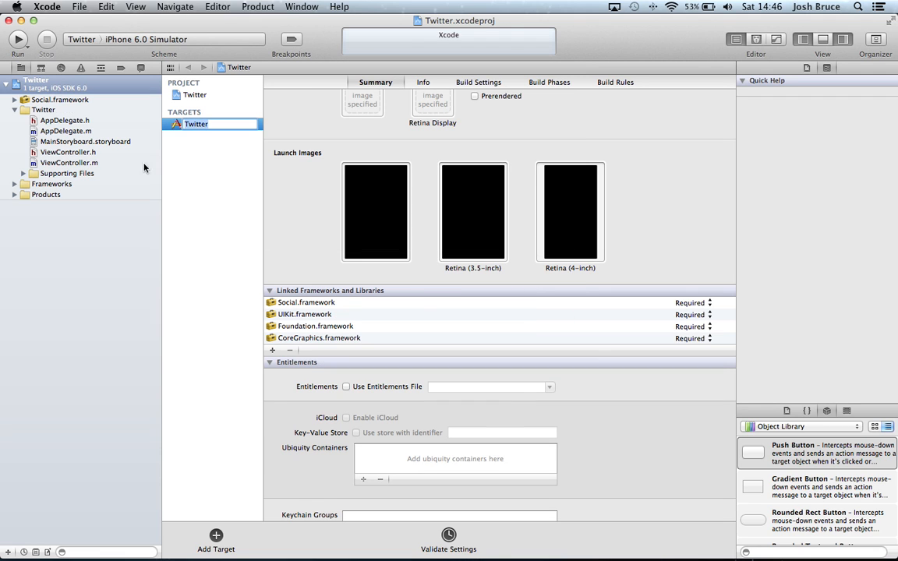
click(59, 100)
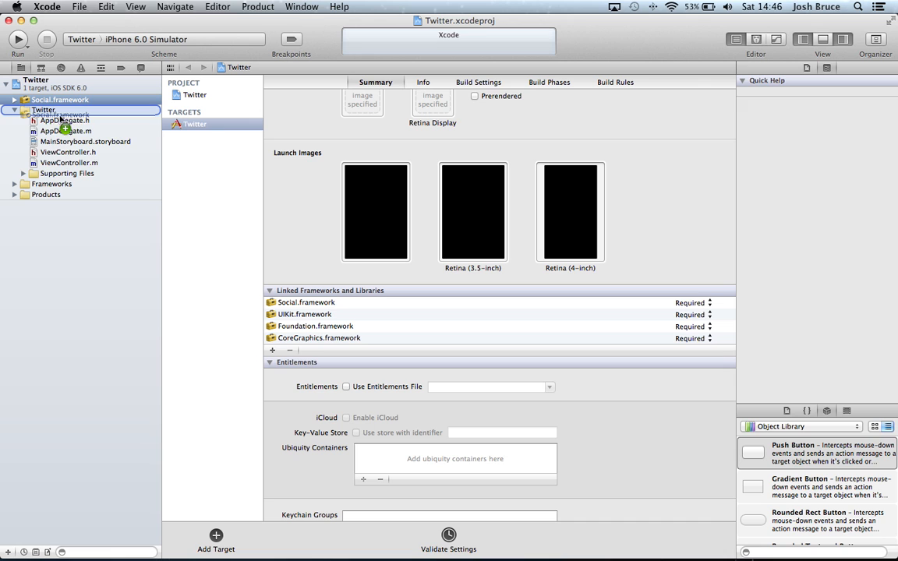
click(8, 100)
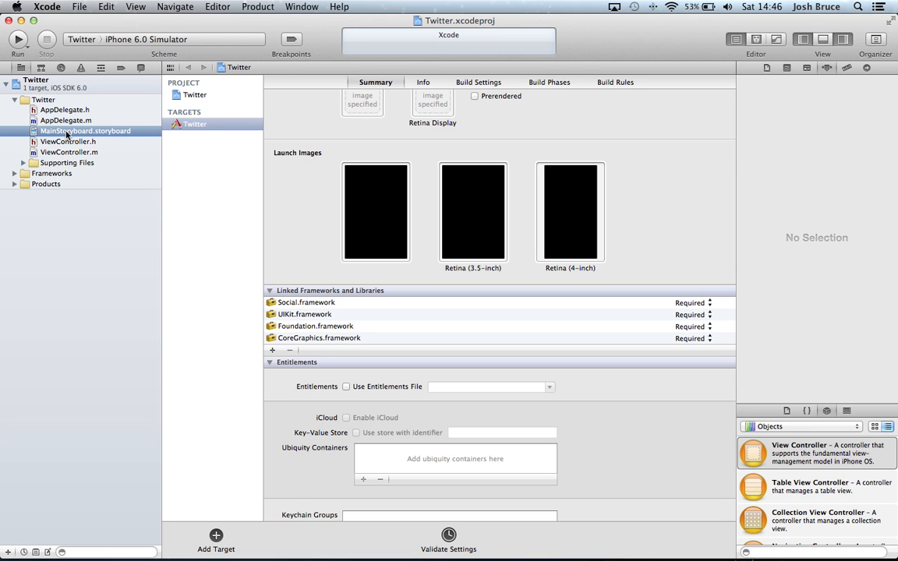
Embed the storyboard's view controller in a Navigation Controller via Editor > Embed In.
click(86, 131)
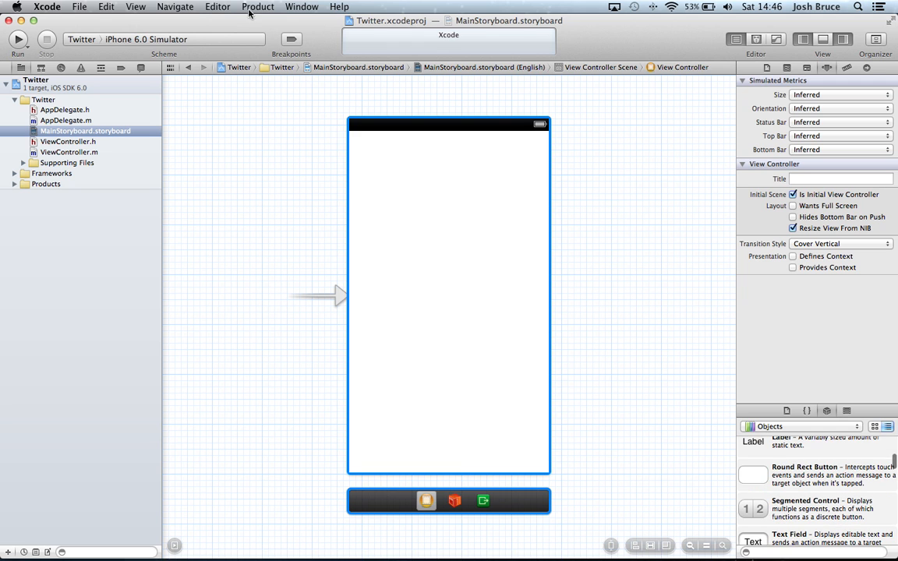
click(215, 7)
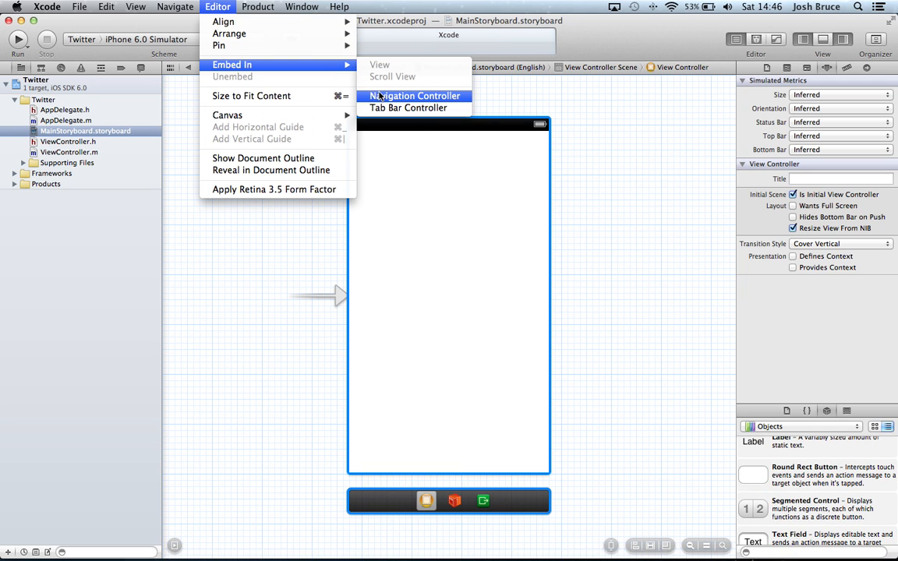
click(414, 95)
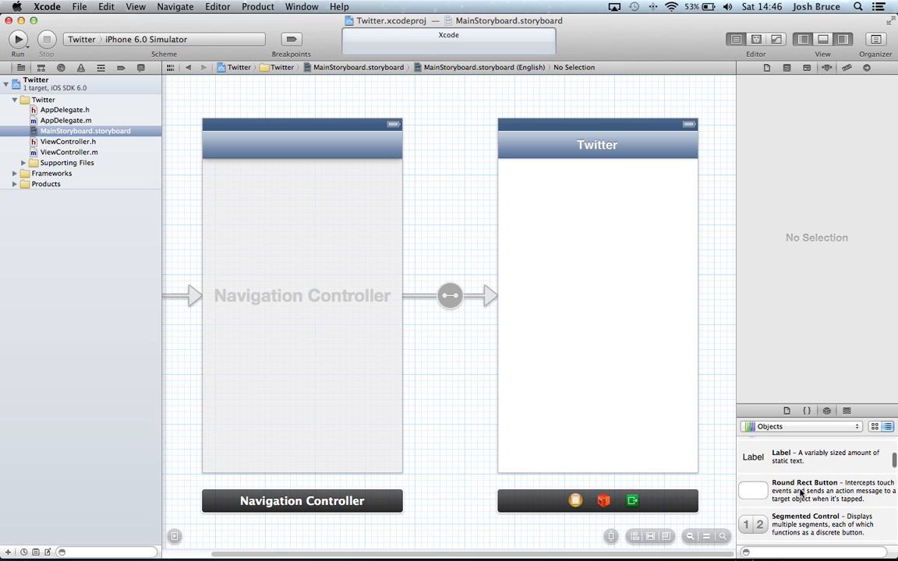
Place a Round Rect Button at the view's centre and relabel it Tweet to Twitter.
drag(753, 489, 597, 315)
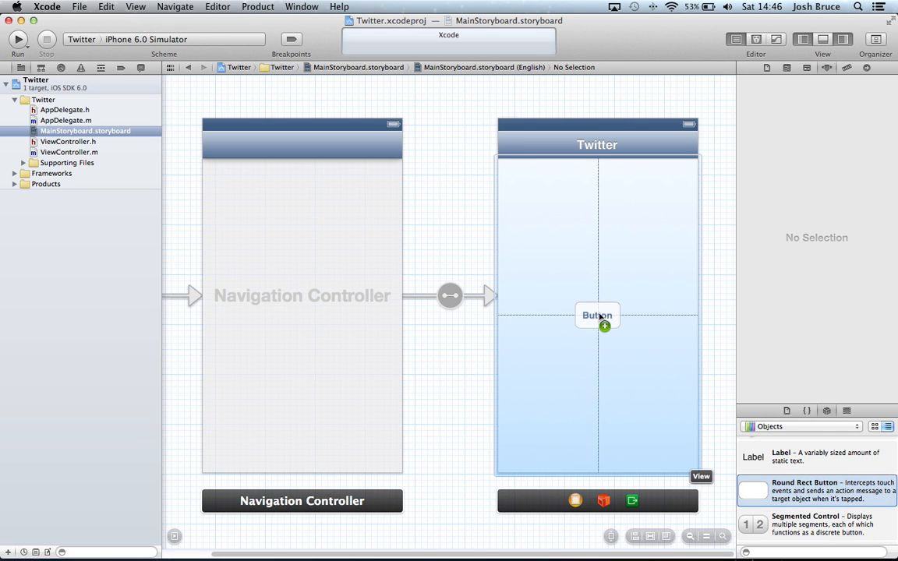
click(596, 315)
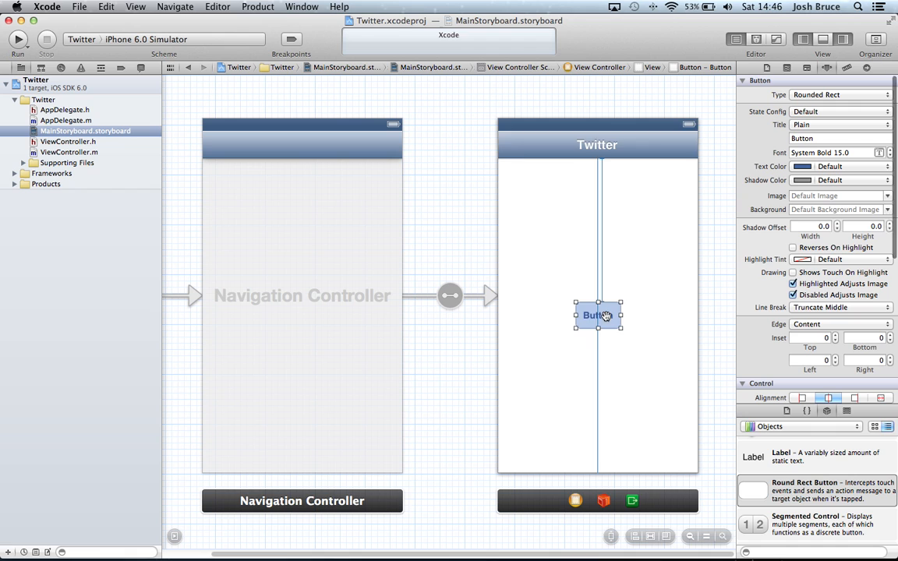
double_click(599, 315)
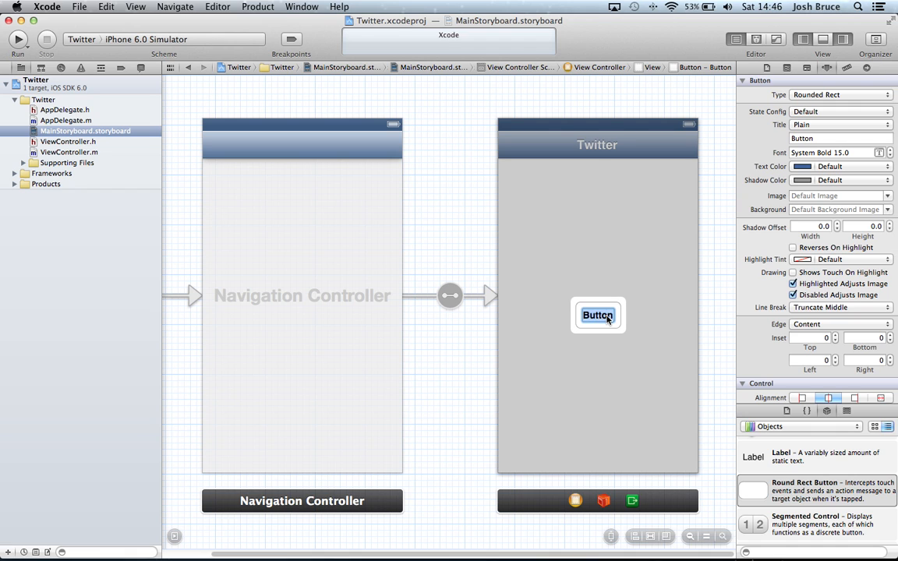
text(Tweet to Twitter)
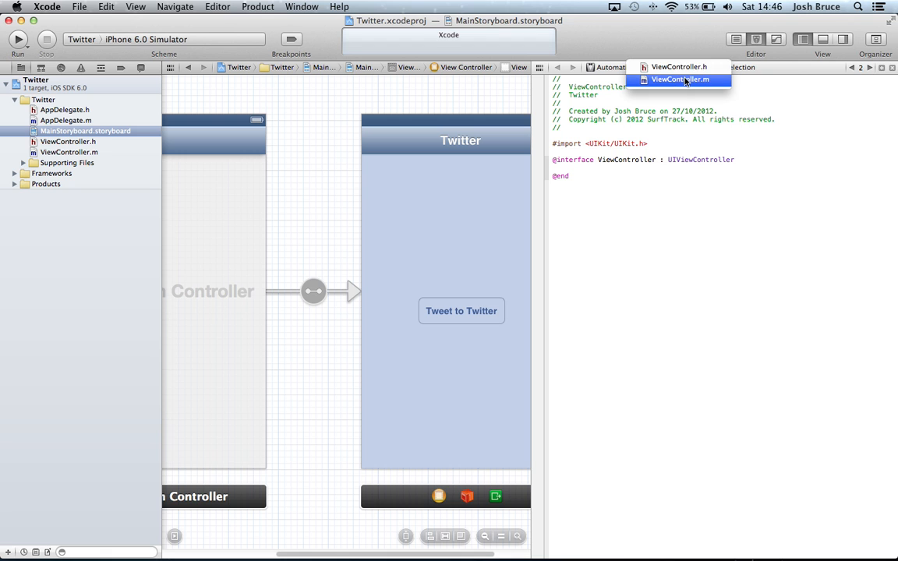
Connect the button to a new IBAction named tweetToTwitter in ViewController.m using the Assistant editor.
click(683, 78)
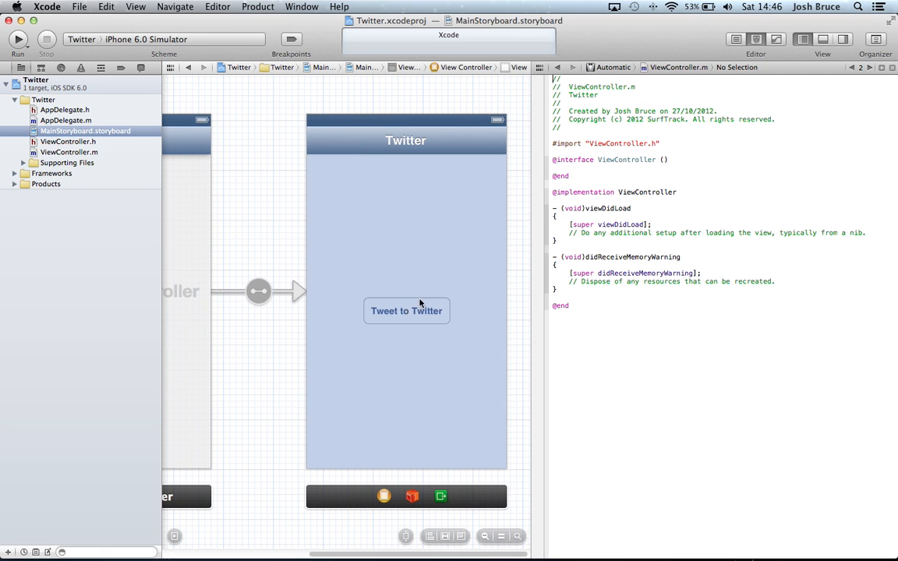
click(406, 312)
text(tw)
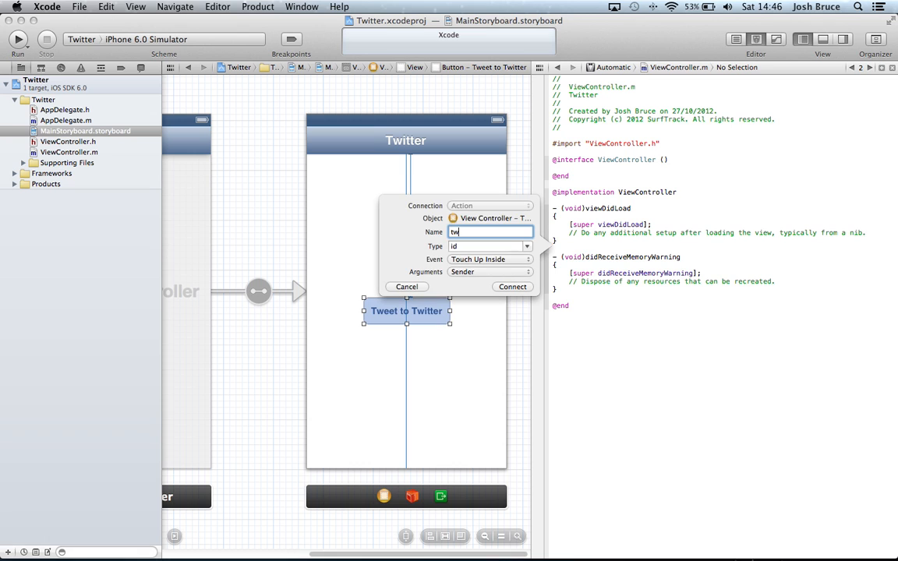
text(eetToTwitte)
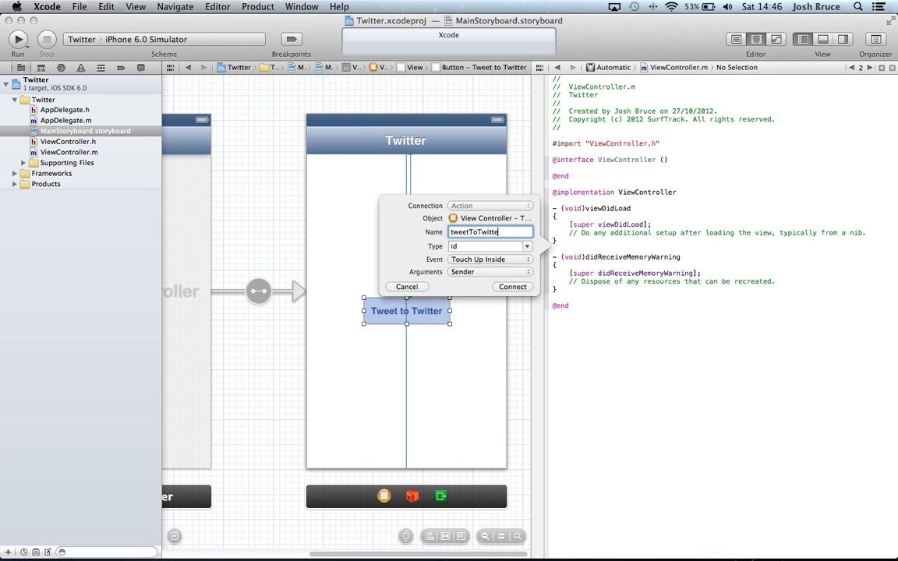
click(512, 286)
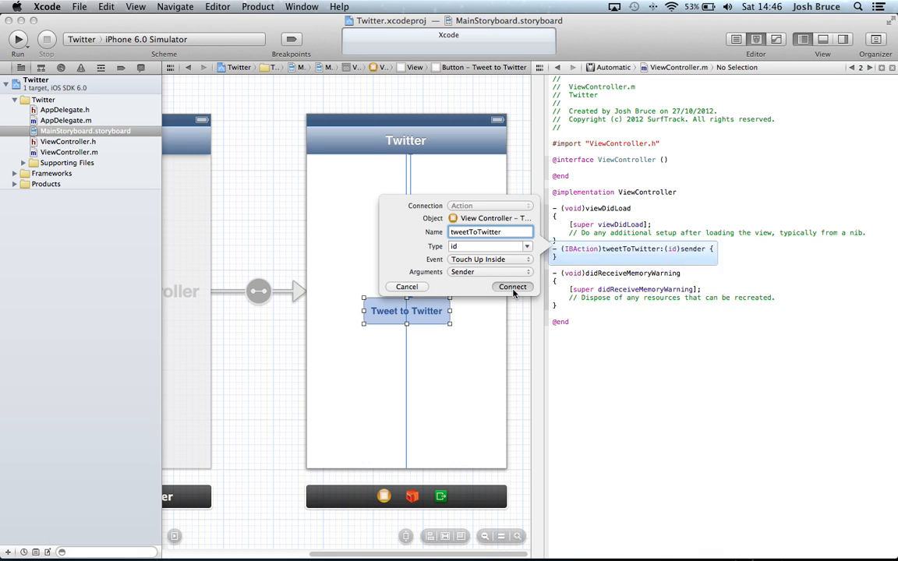
click(512, 287)
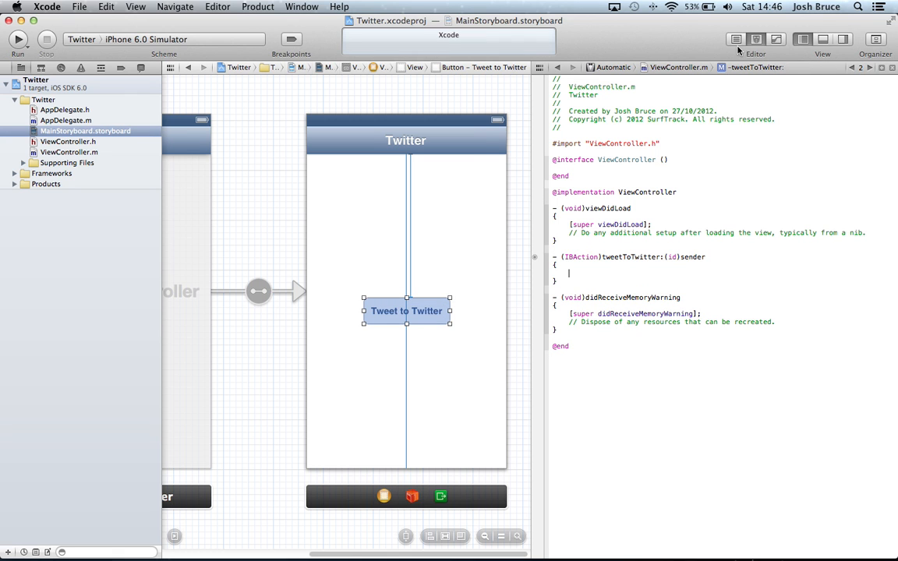
Add #import <Social/Social.h> below the UIKit import in ViewController.h.
click(729, 39)
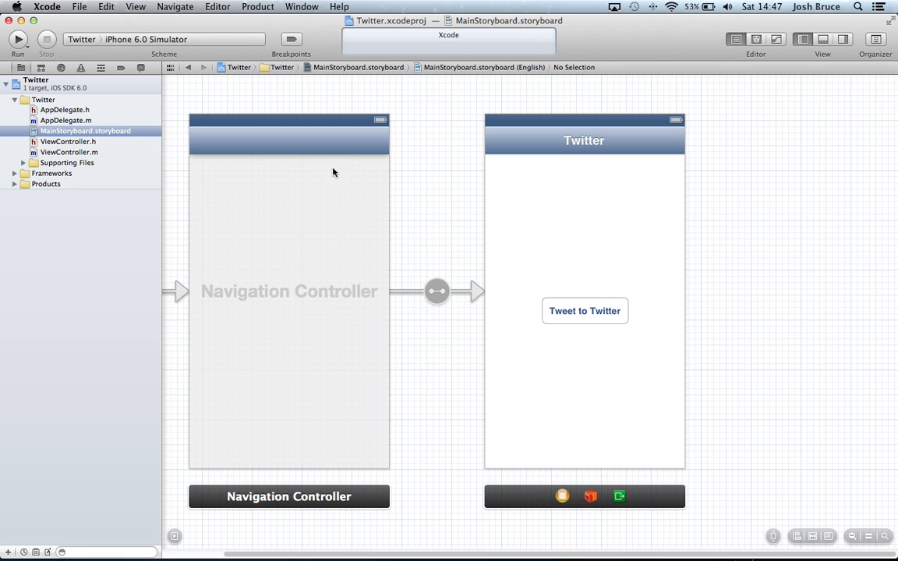
click(69, 141)
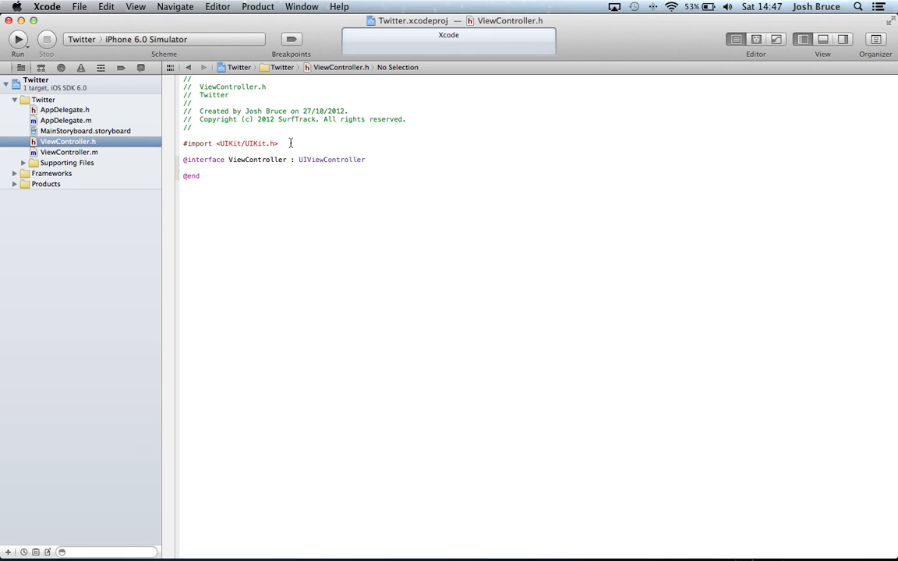
text(#)
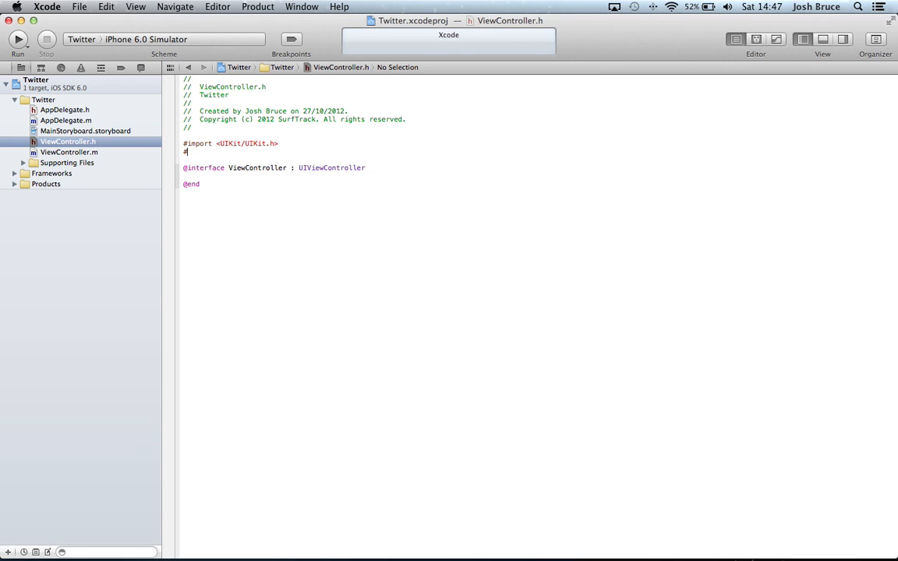
text(import <>)
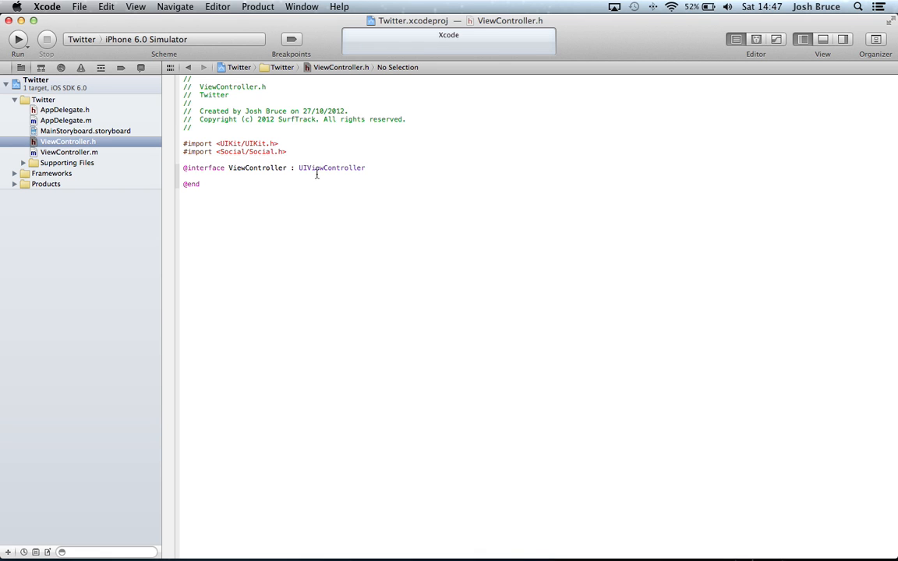
click(68, 152)
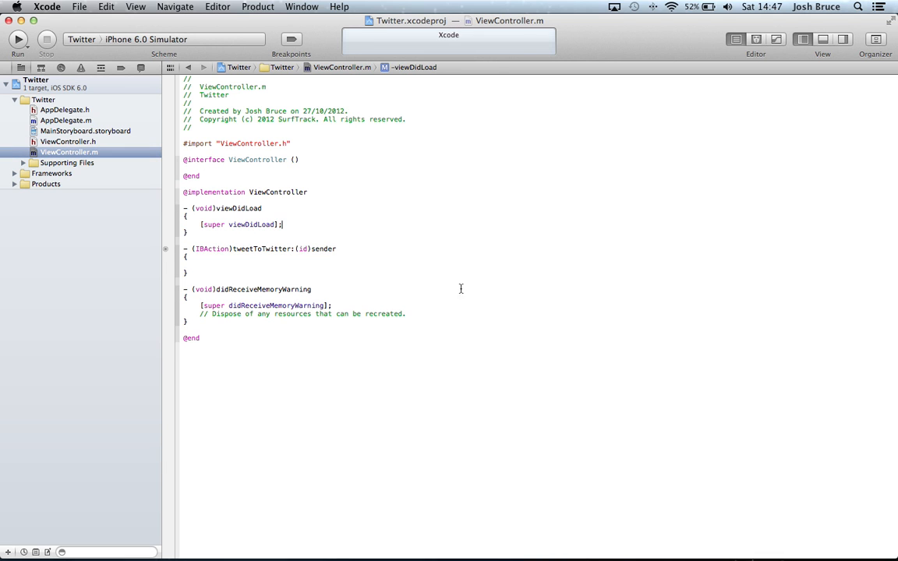
Write an if check on SLComposeViewController isAvailableForServiceType:SLServiceTypeTwitter.
click(252, 262)
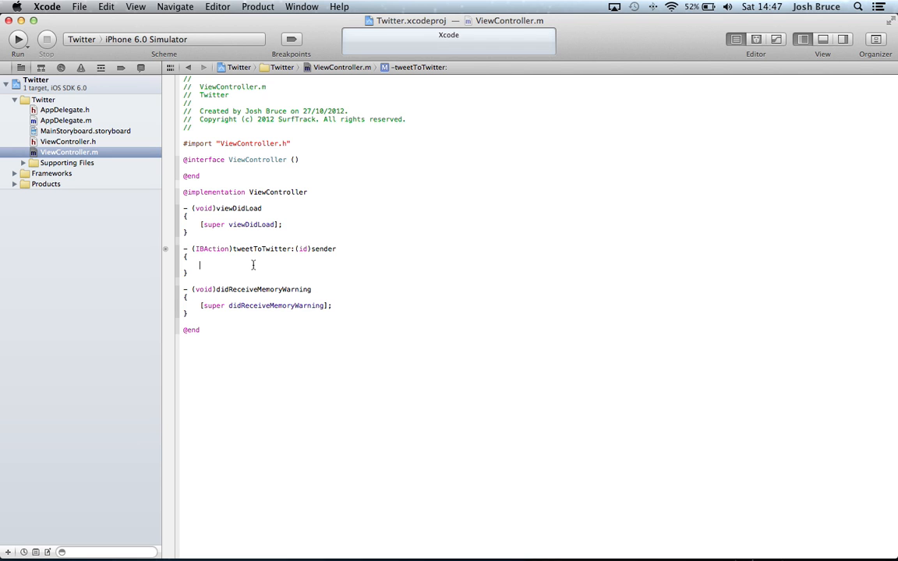
text(if ([)
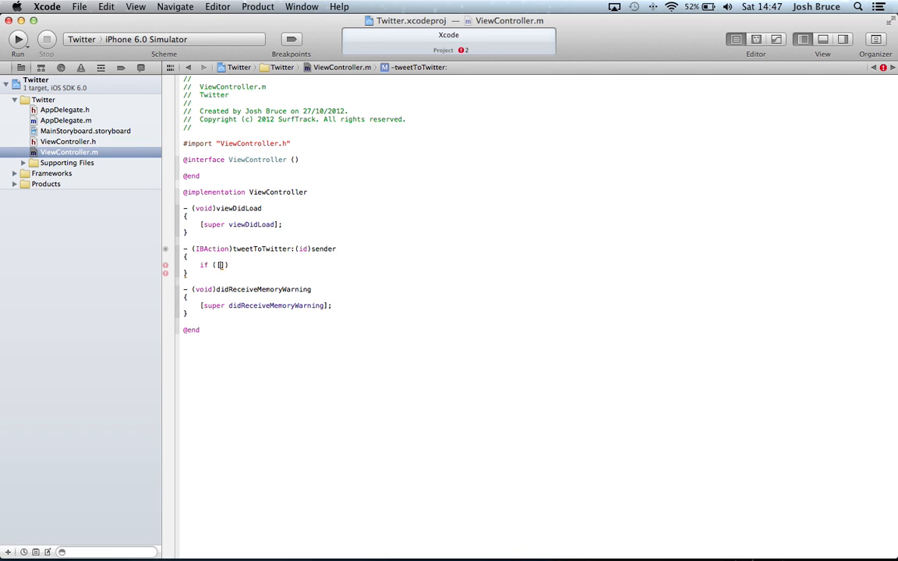
text(SLComposeViewController i)
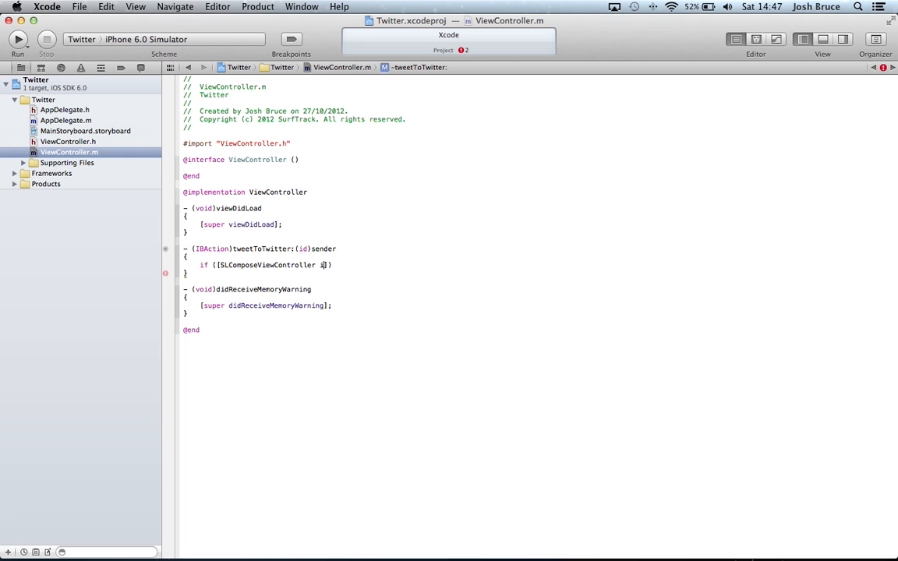
text(isAvailableForServiceType:)
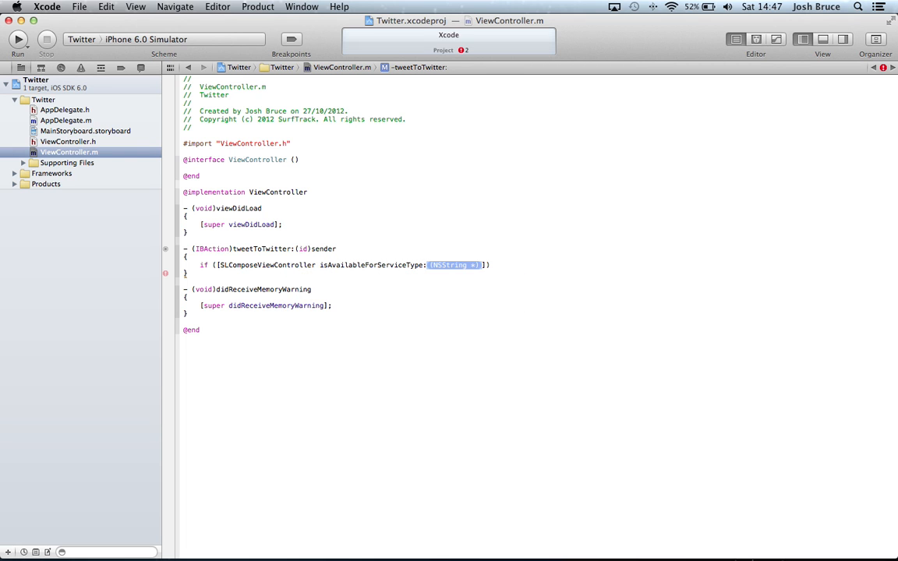
text(SLServiceTypeTwitter)
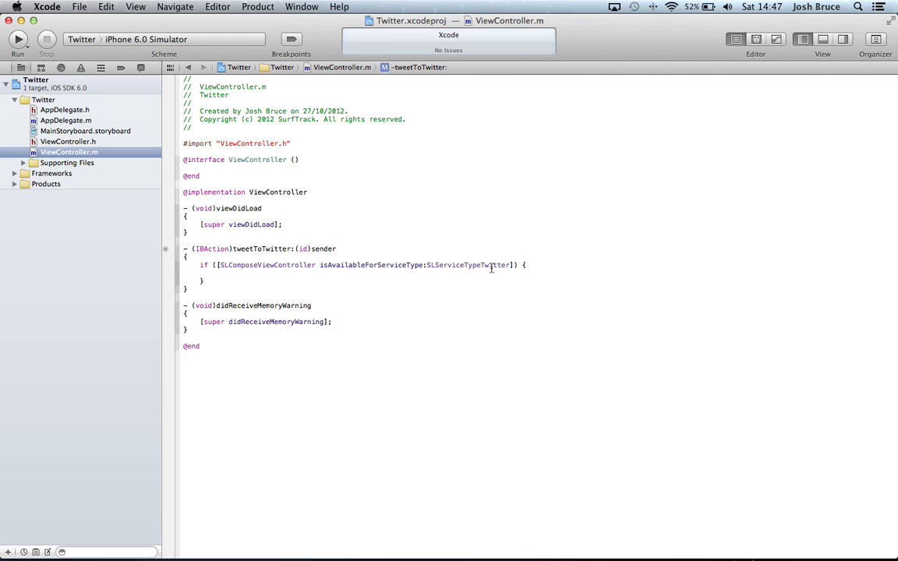
Allocate an SLComposeViewController named twitter for Twitter and set its initial tweet text.
text(SLComposeViewController)
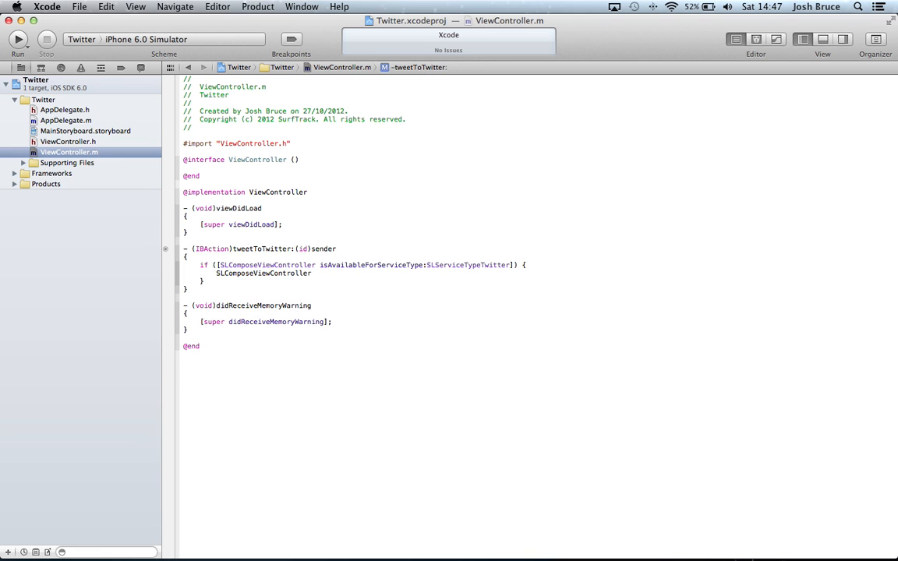
text(*twitter)
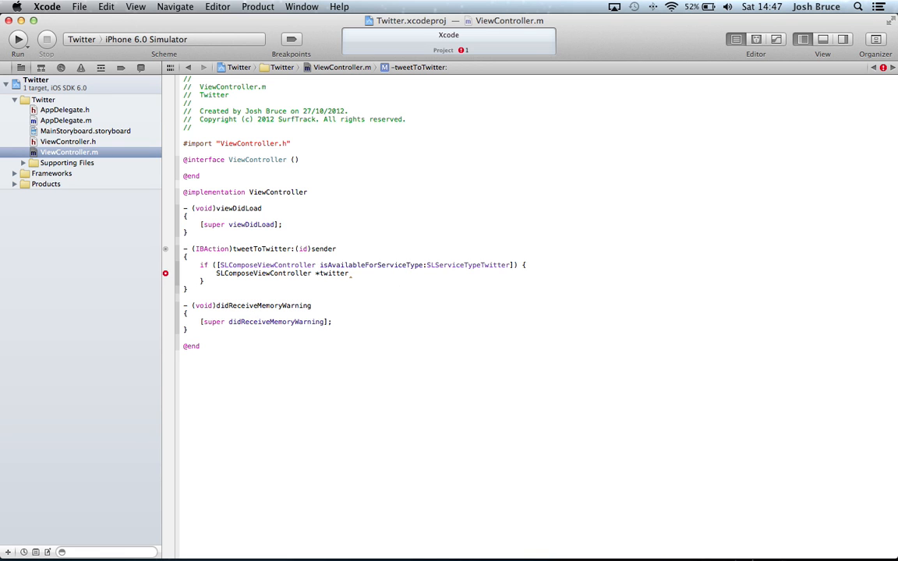
text(= [[SLComposeViewController alloc)
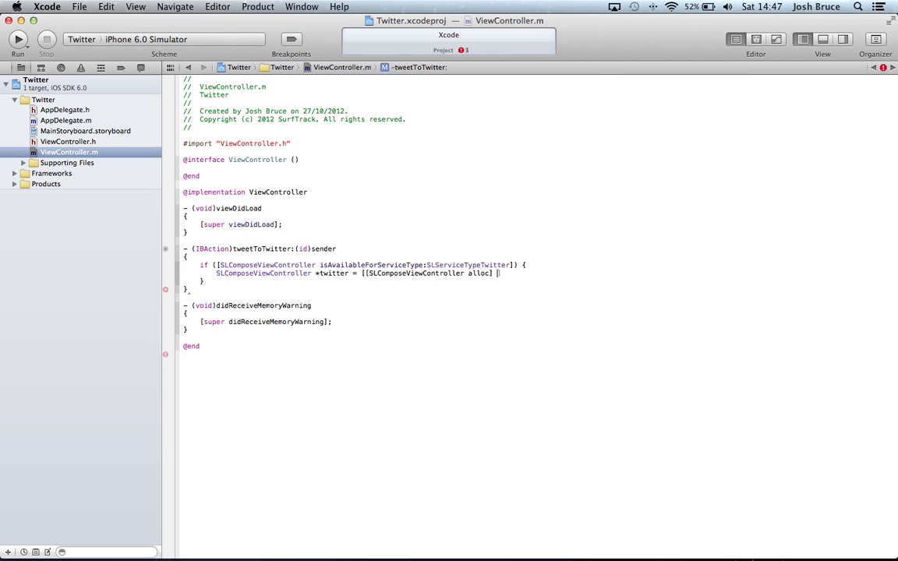
text(init];)
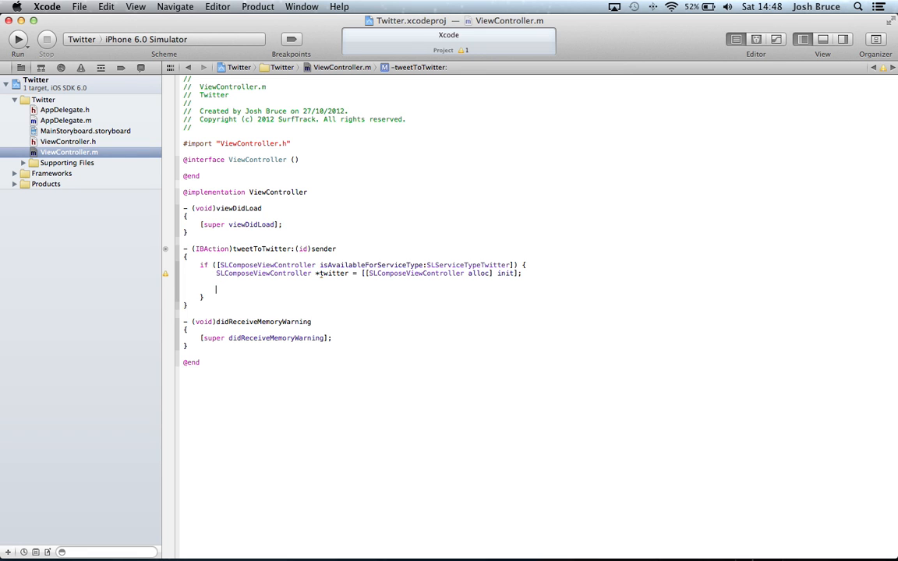
text(twitter)
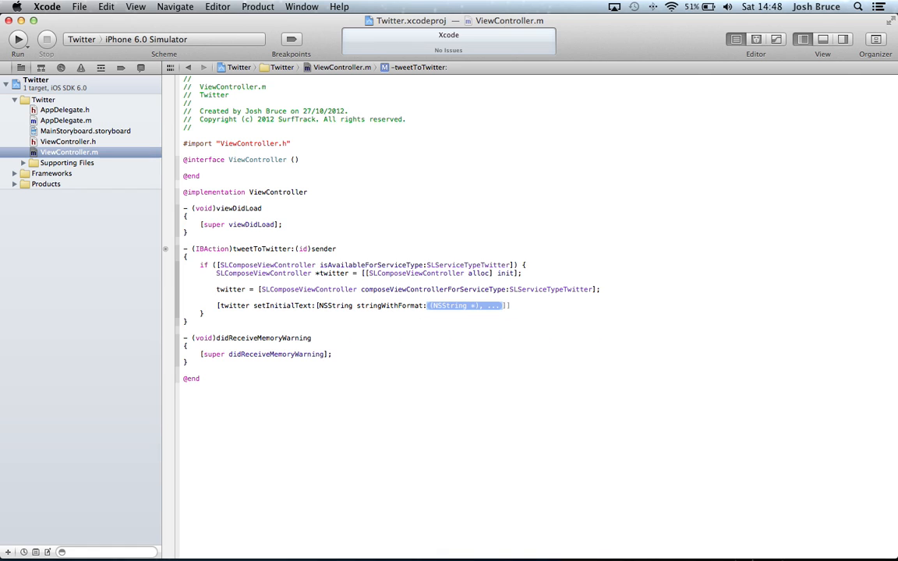
text(@"")
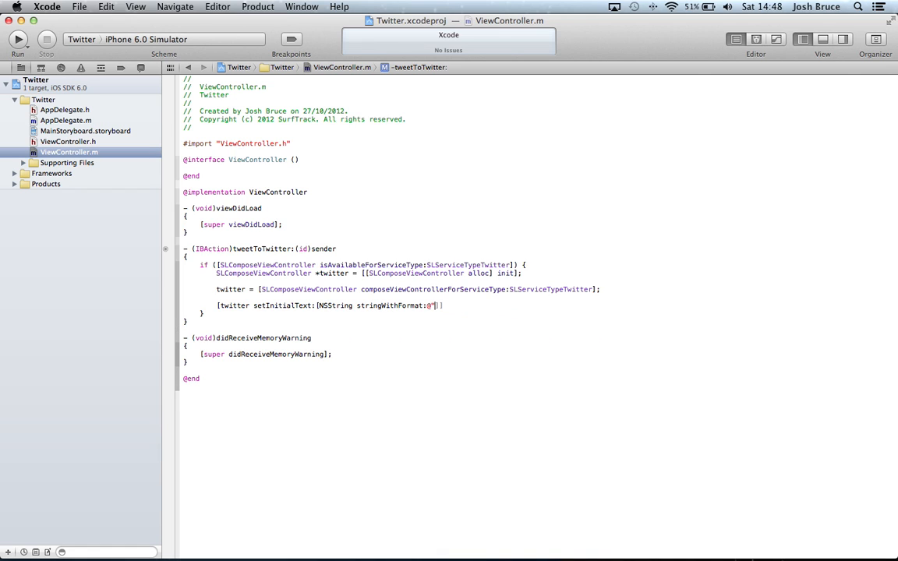
text(Sent)
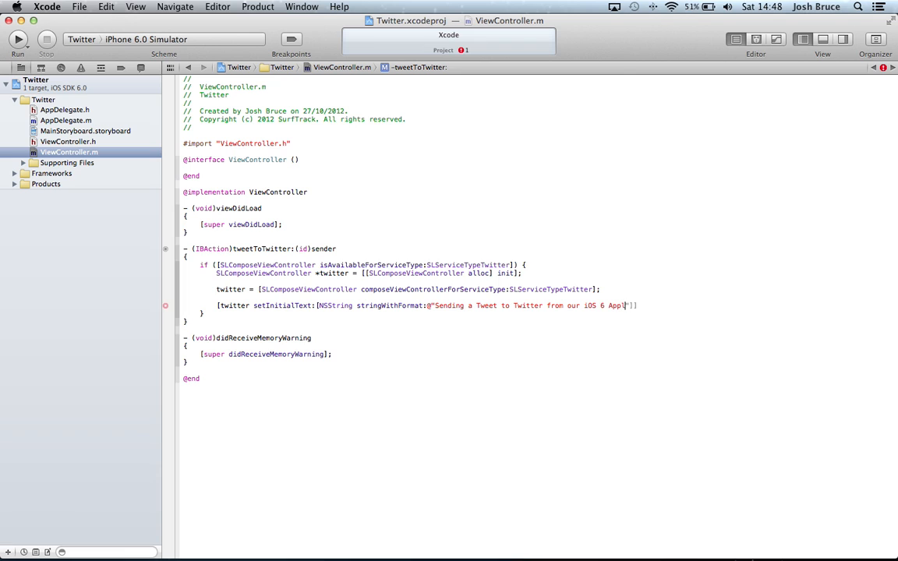
text(lication in Xcode 4.5)
text([self pre)
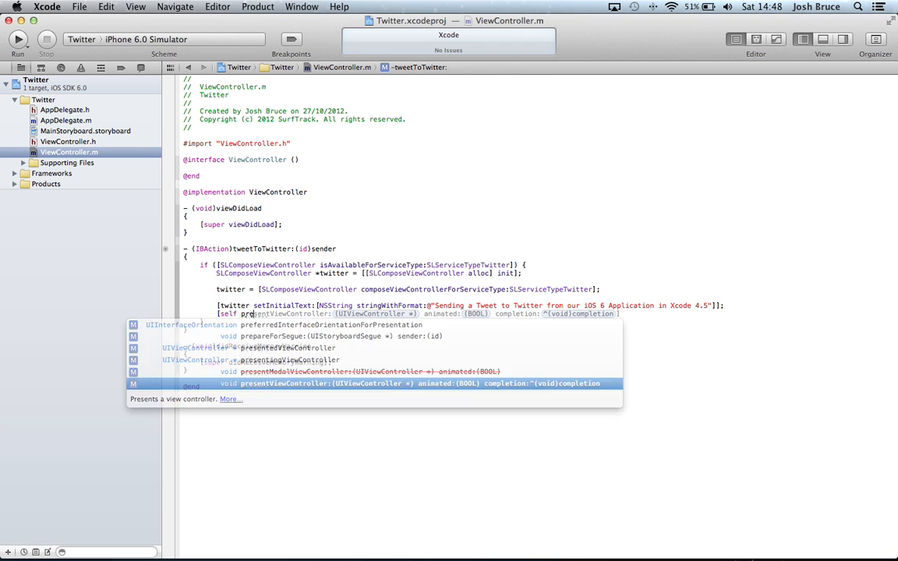
Present the twitter compose sheet with presentViewController:animated:completion:.
key(Return)
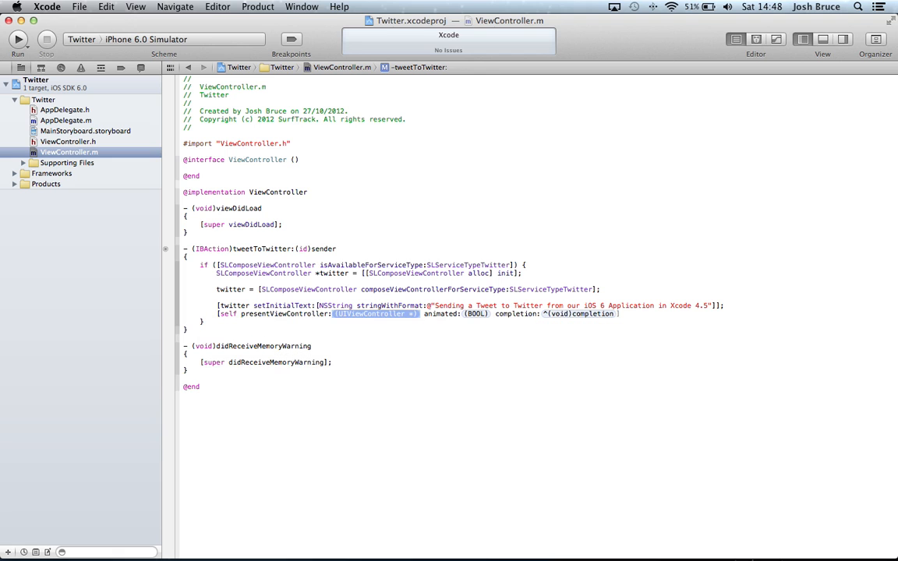
text(TW)
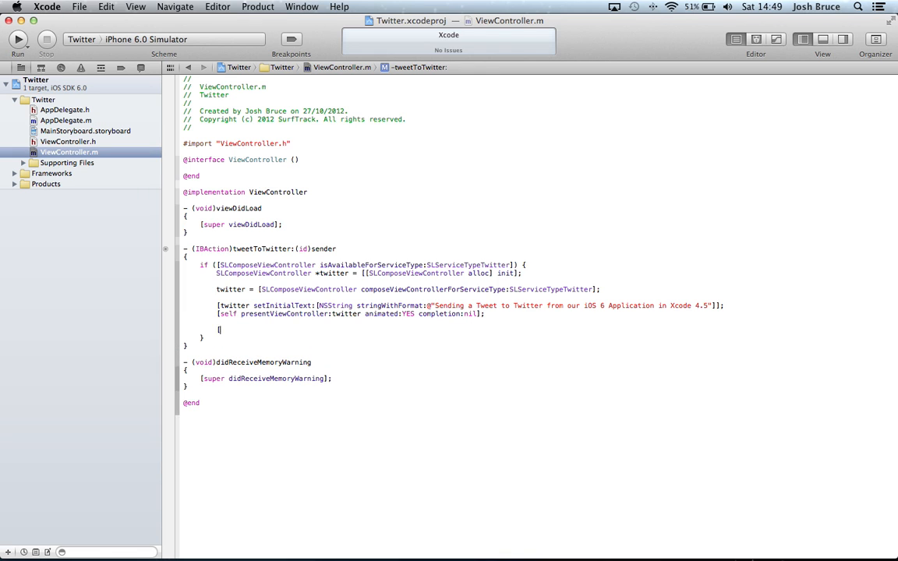
Add [twitter setCompletionHandler:^(SLComposeViewControllerResult result) { }]; with an empty block.
text([twitter setCompletionHandler:(SLComposeViewControllerCompletionHandler)completionHandler)
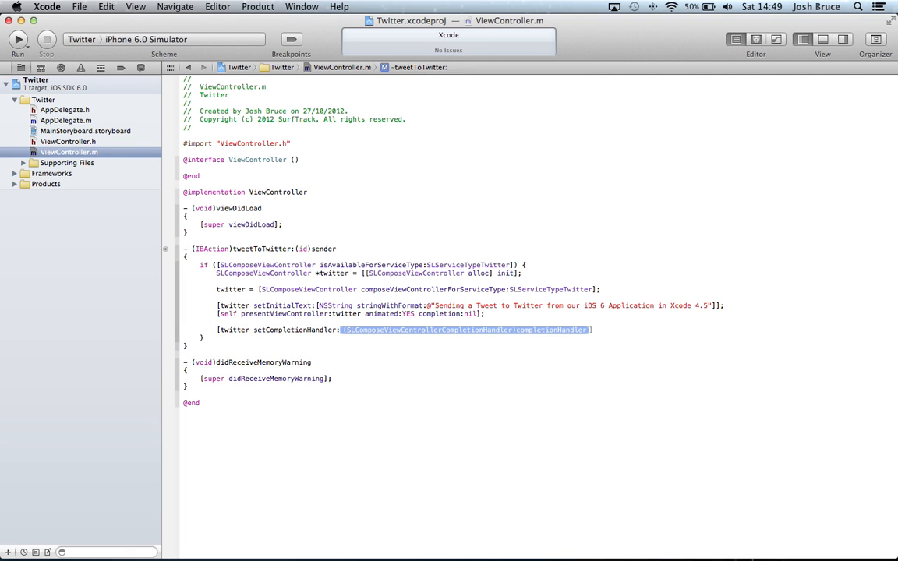
key(Delete)
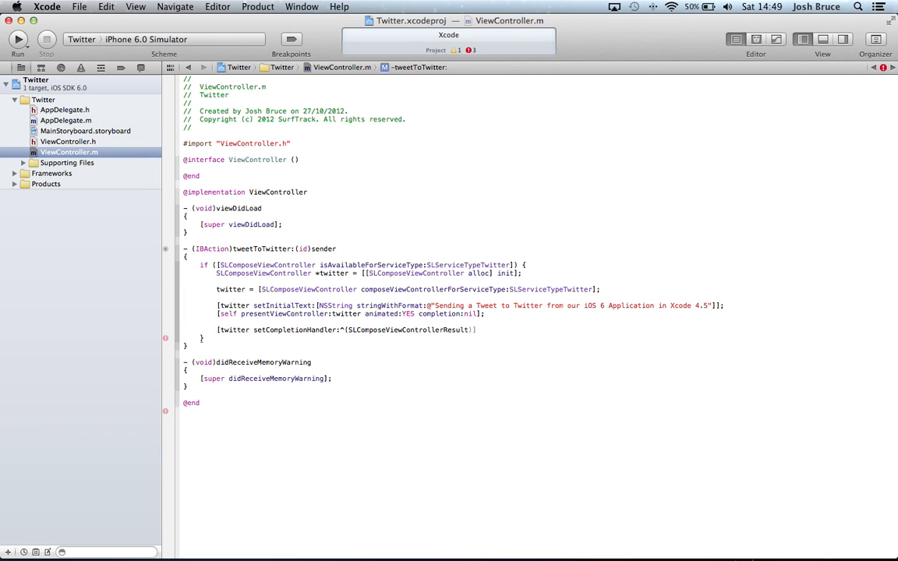
text(result)
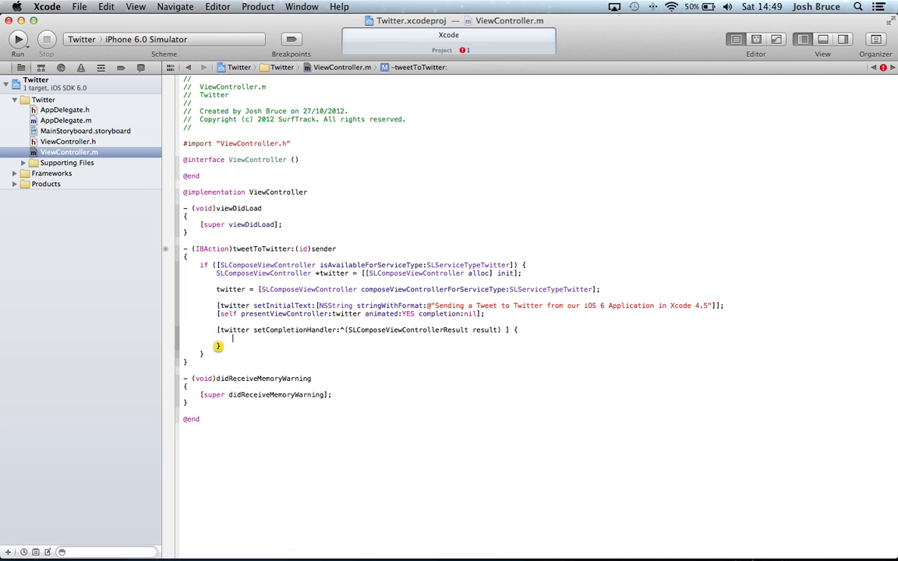
text(}];)
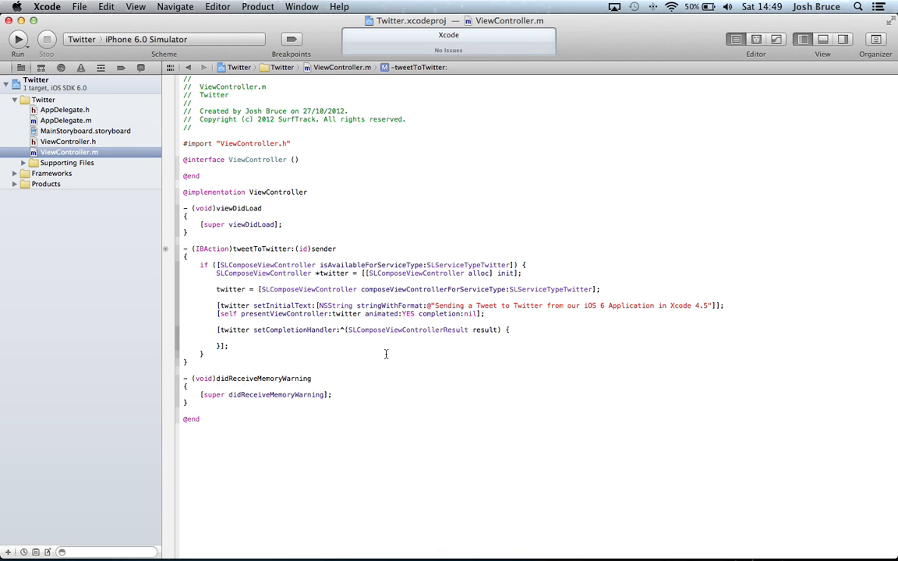
Declare NSString output and switch on result, setting "Action Cancelled" for the Cancelled case.
text(NSString *output;)
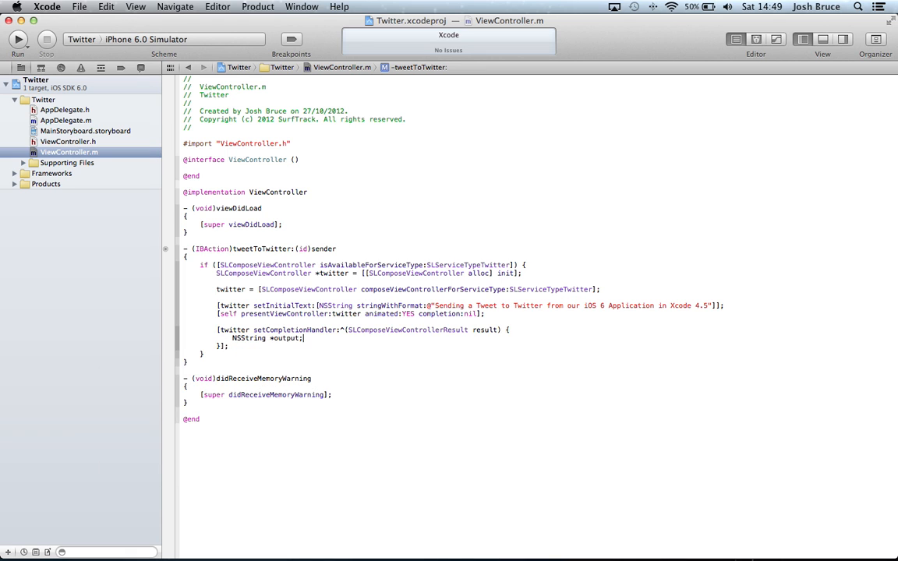
text(switch (result) {)
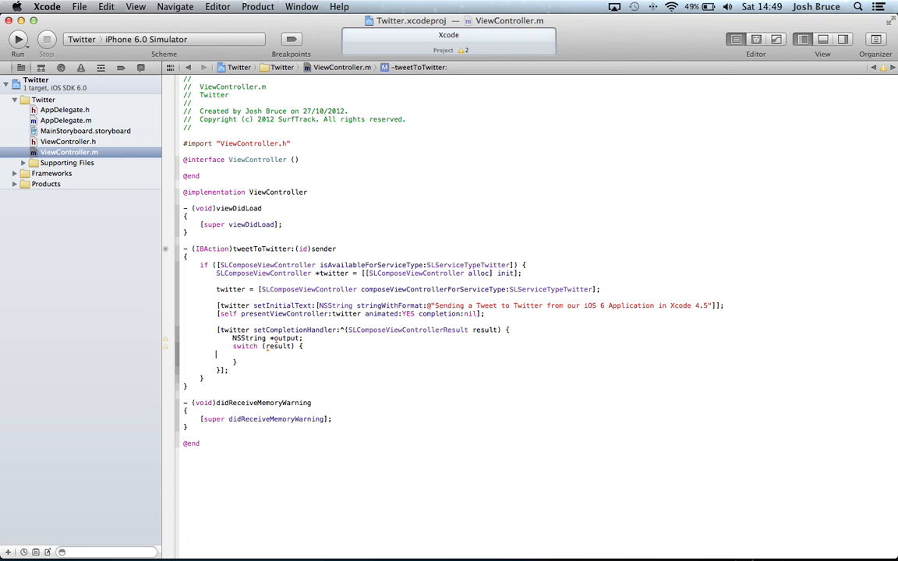
text(c)
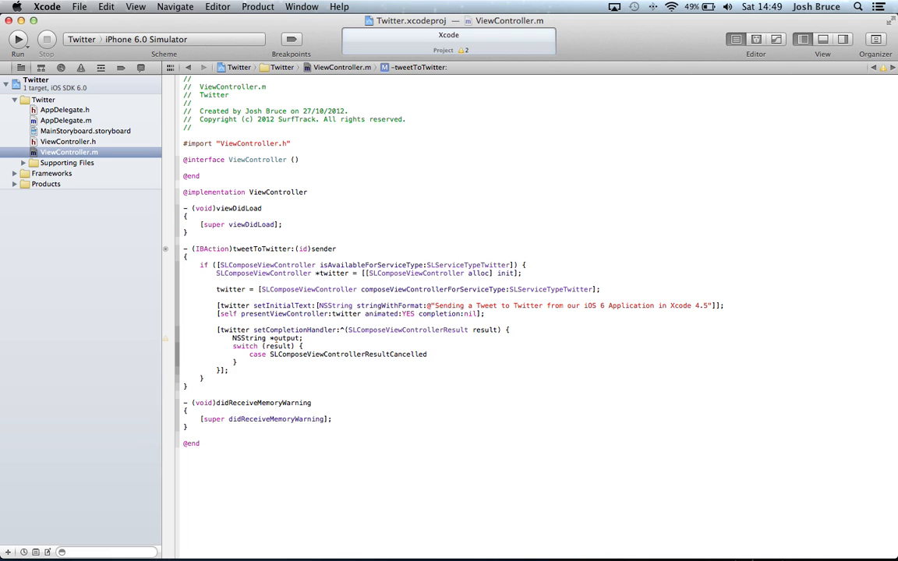
text(:)
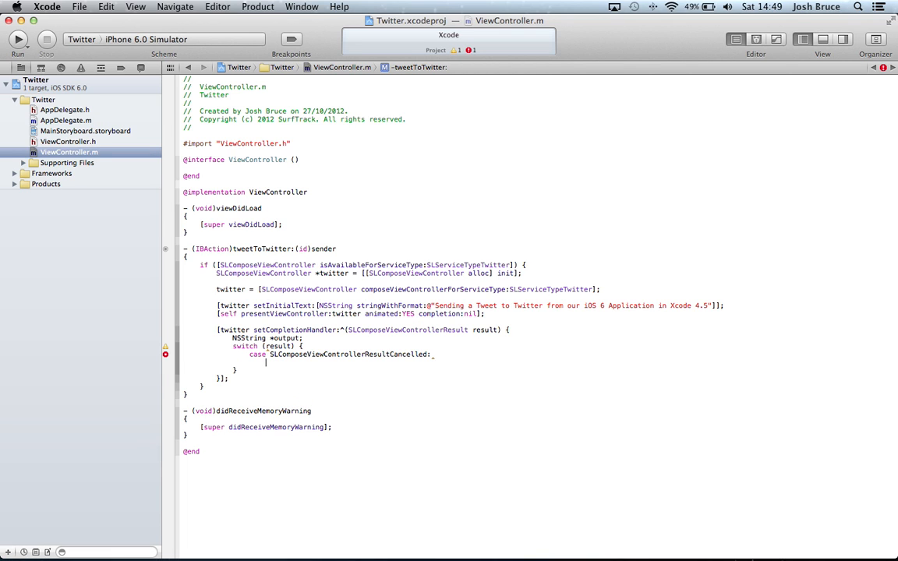
text(output = @"Action Cancelled";)
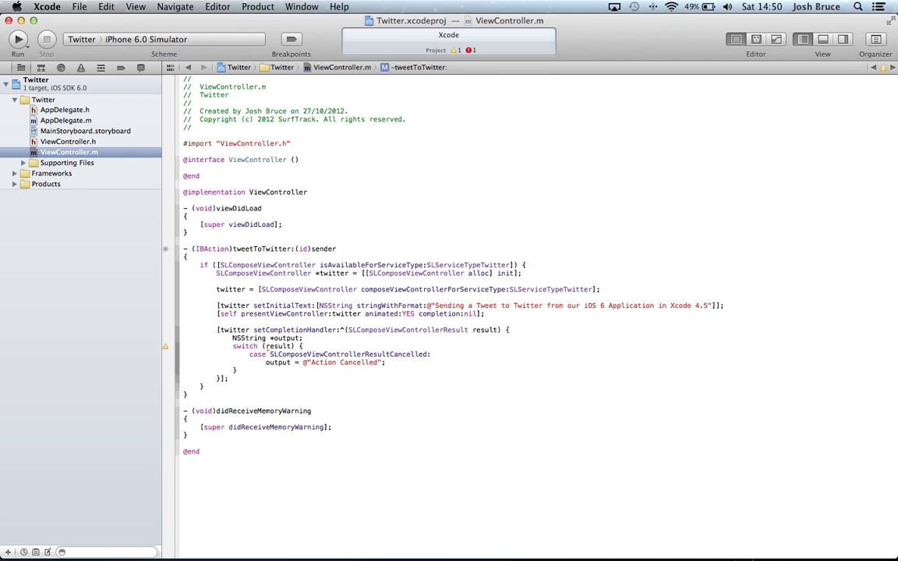
text(break;)
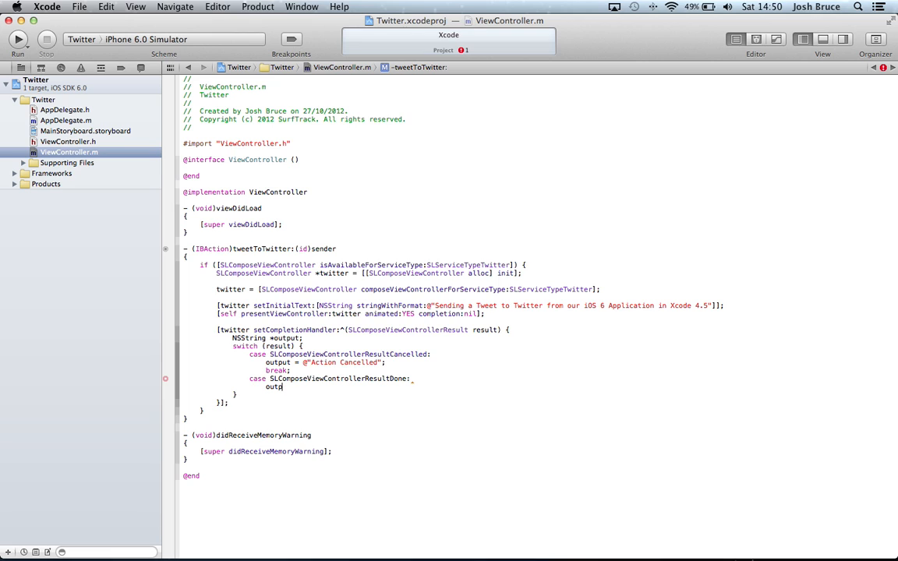
Add the Done case setting output to "Tweet Successful" and a default: break; case.
text(output = @")
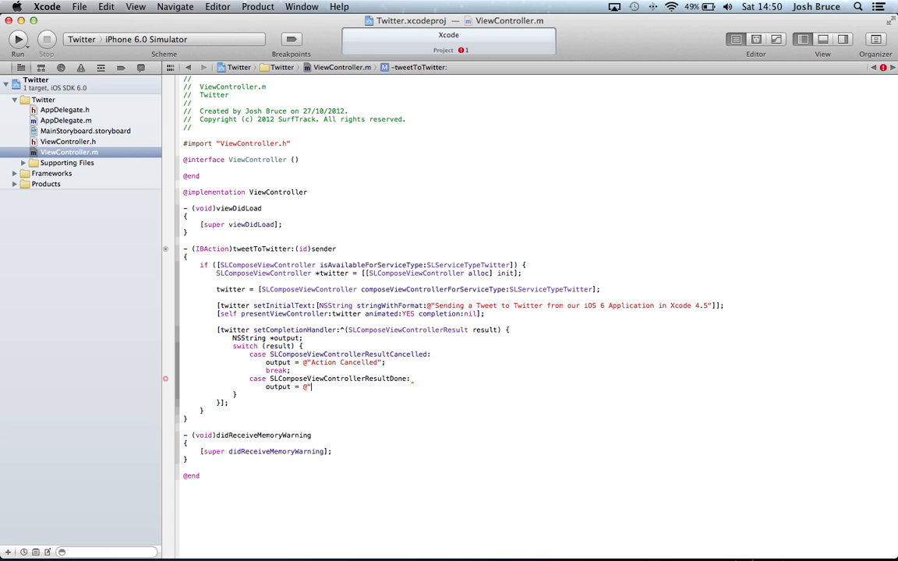
text(Tweet)
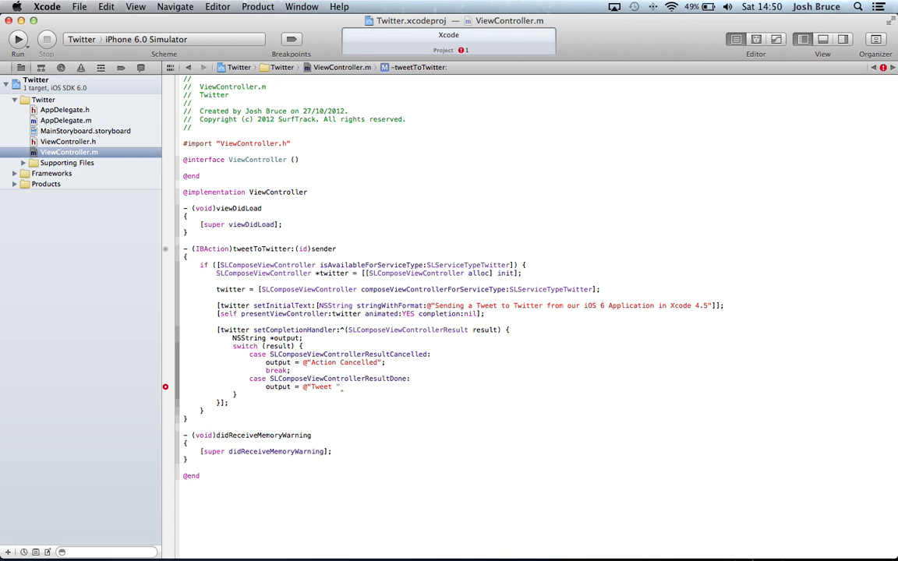
text(Successful)
text(break;)
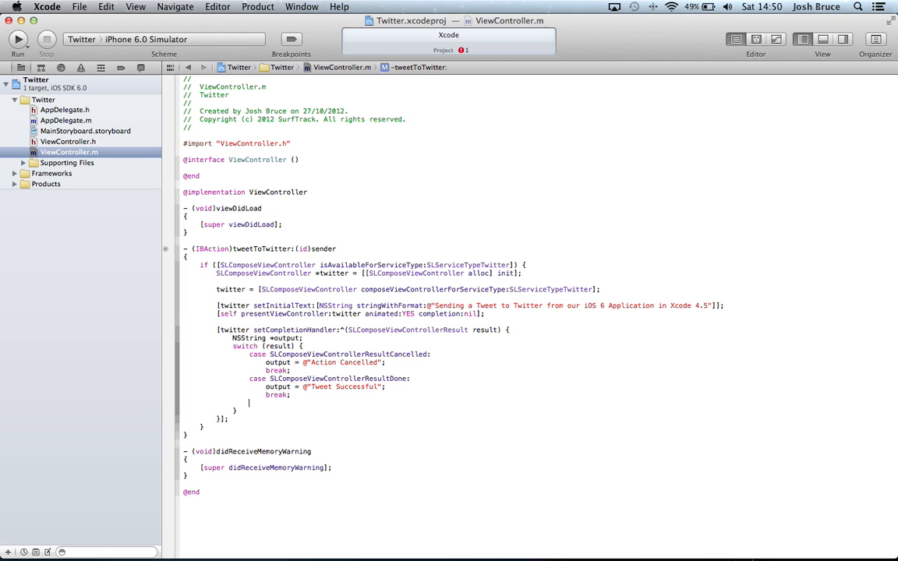
text(default:)
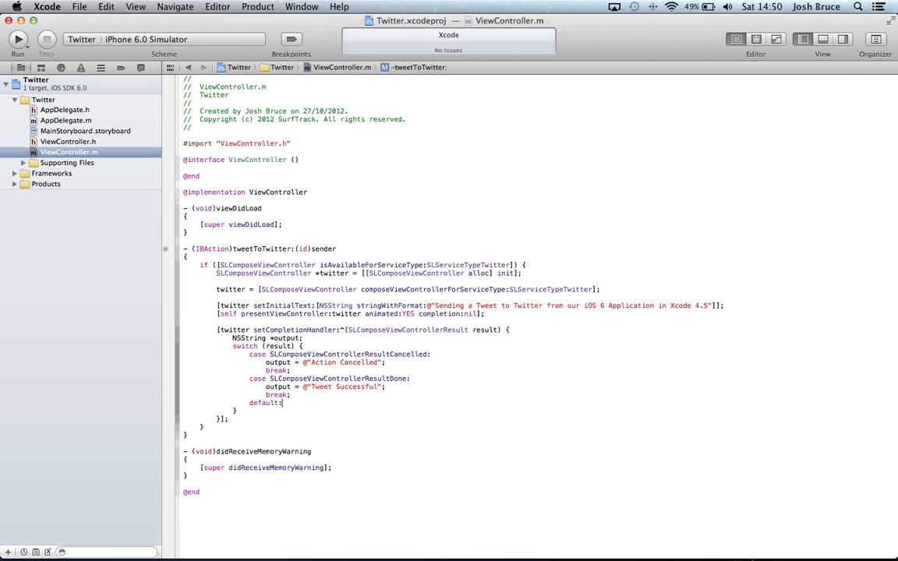
text(break;)
text(UIAlertView *)
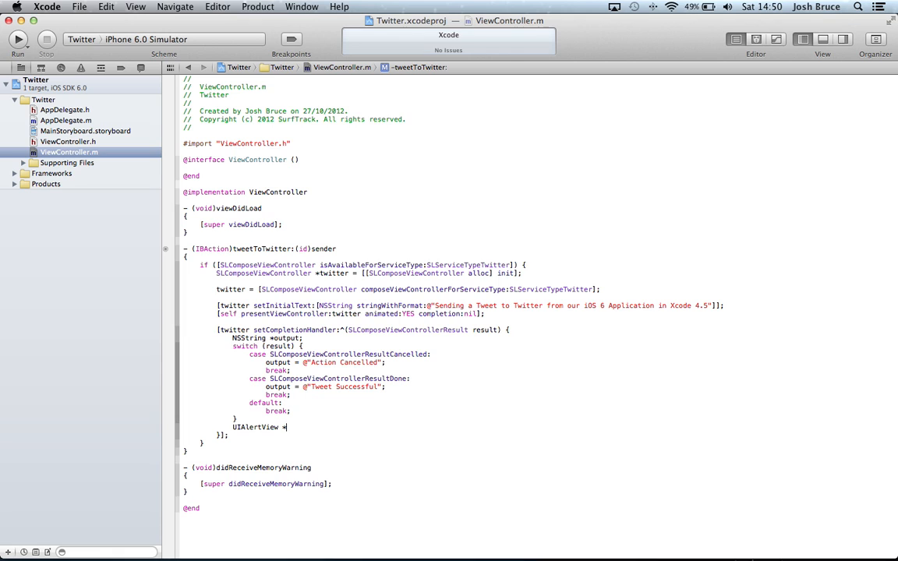
Create a UIAlertView titled Twitter showing output with an Okay button and call [alert show].
text(alert [[UIAlertView al)
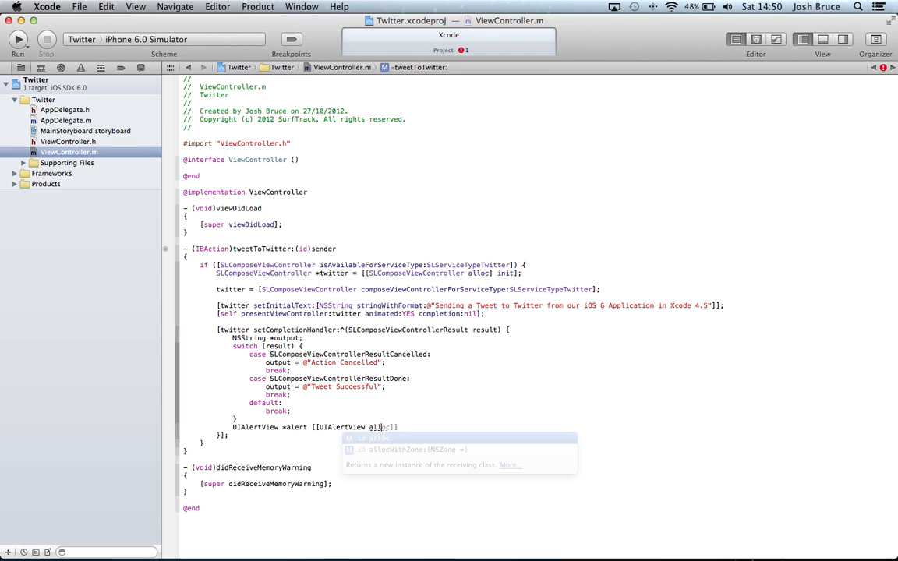
text(init)
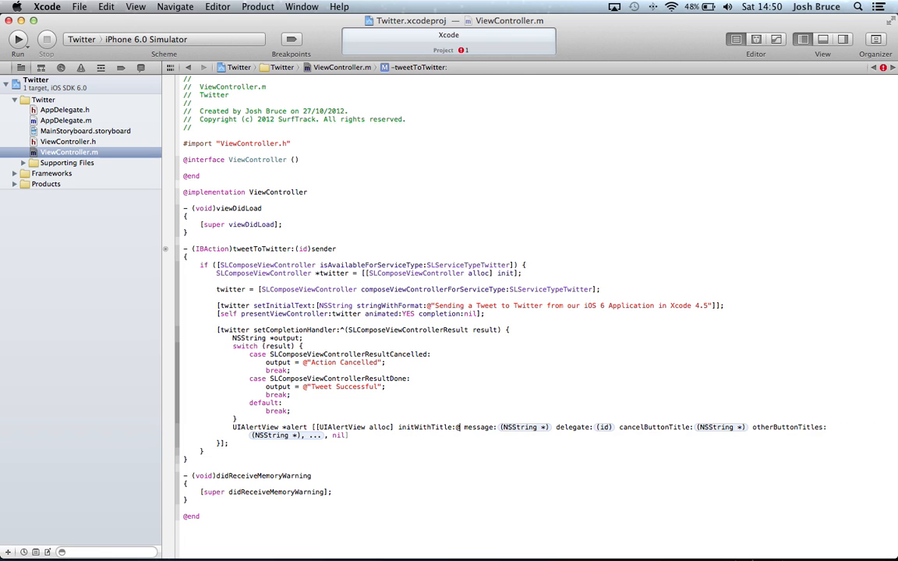
text(Twitter)
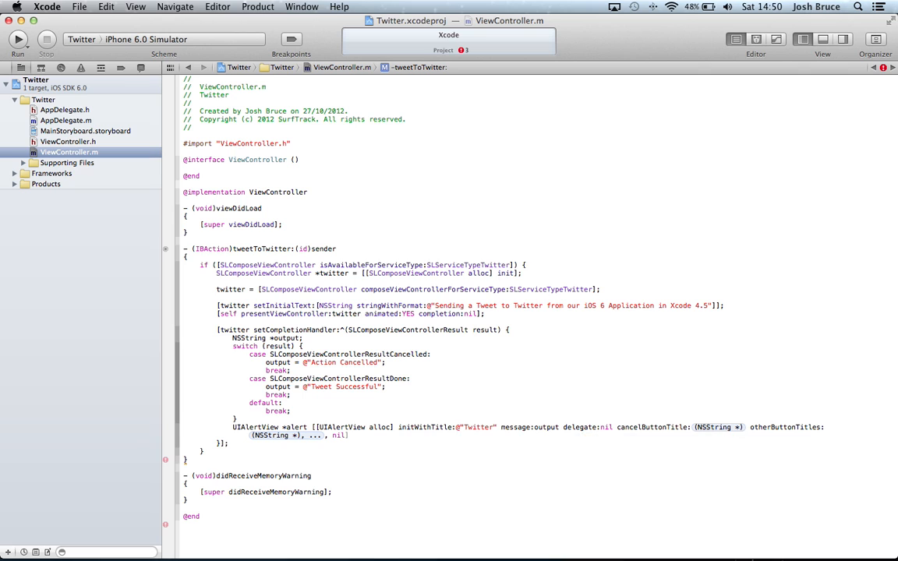
text(@"Okay")
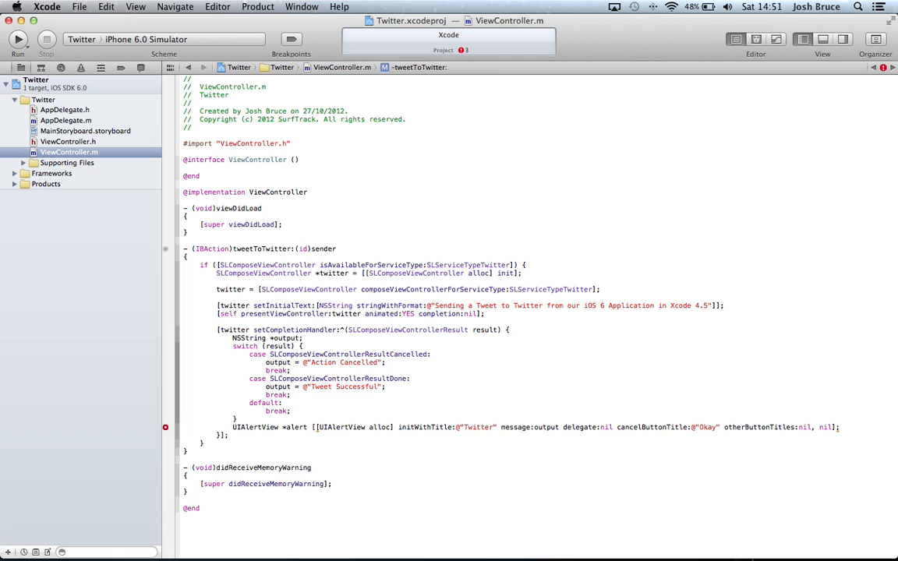
text([alert show];)
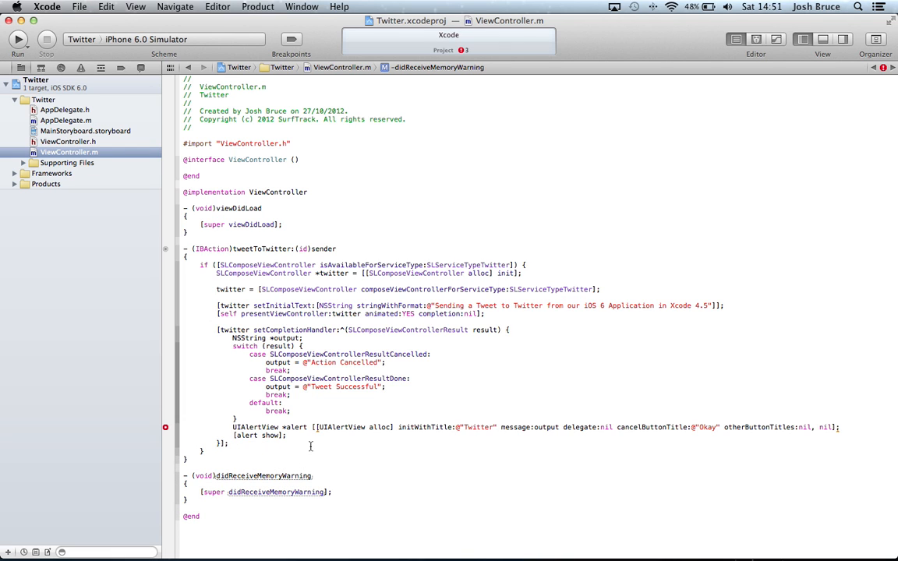
mouse_move(814, 438)
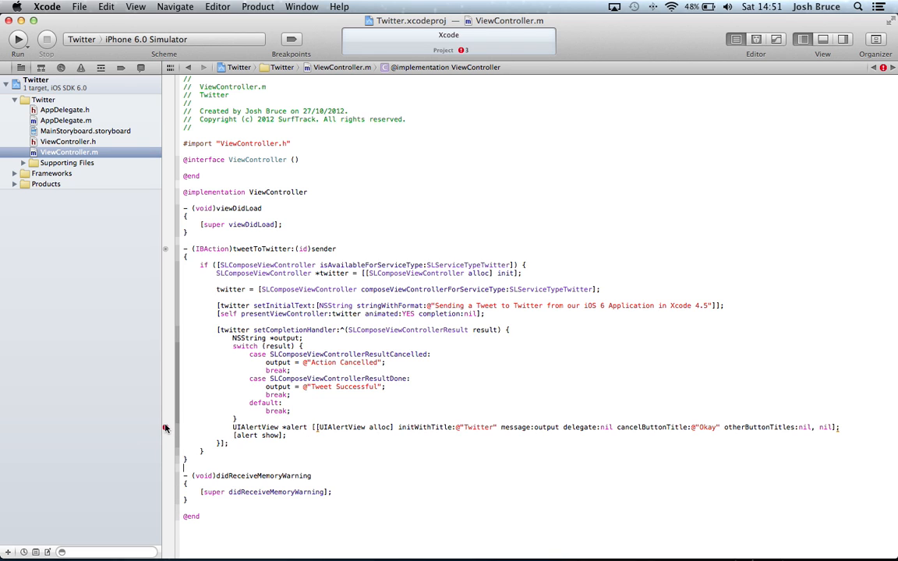
Rewrite the alert line as UIAlertView *alert = [[UIAlertView alloc] initWithTitle:...] so it compiles, then run.
click(165, 429)
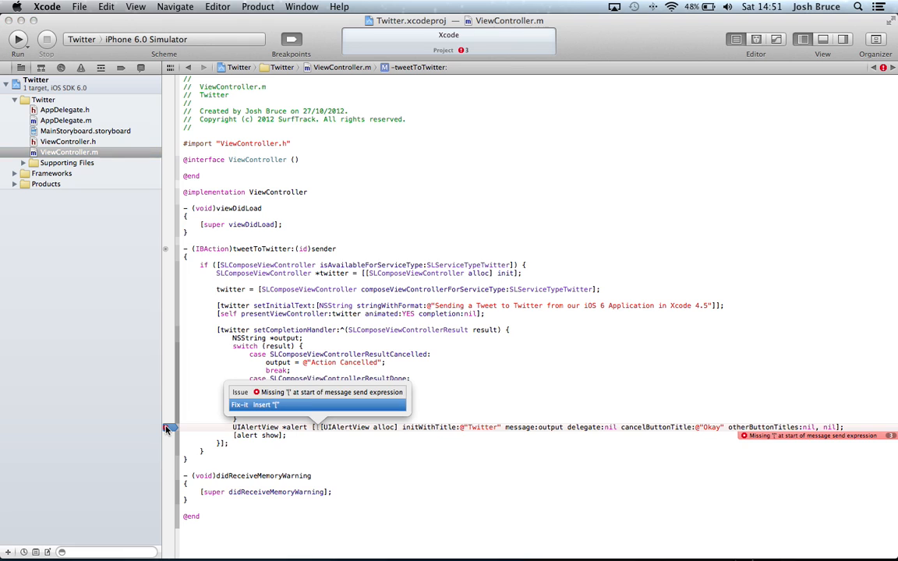
click(262, 403)
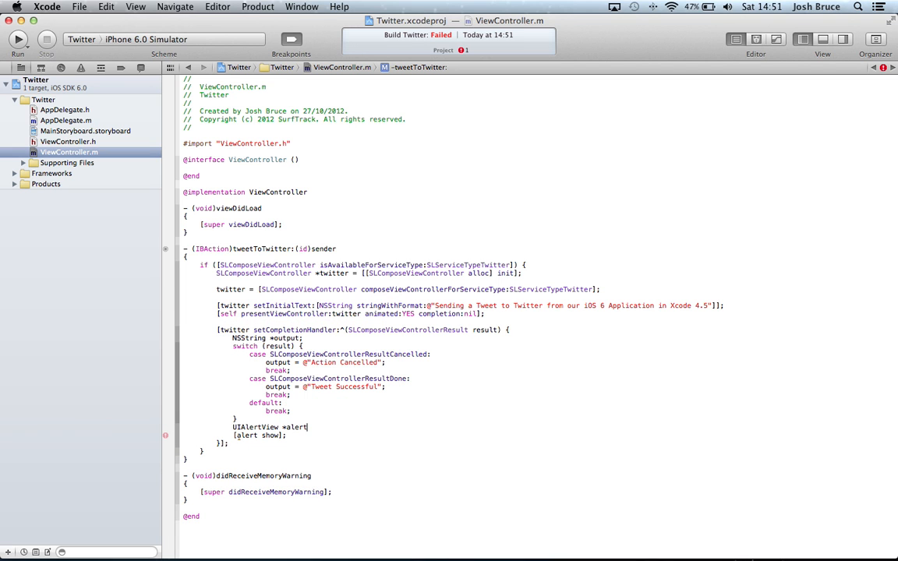
text(= [[UIAlertView alloc)
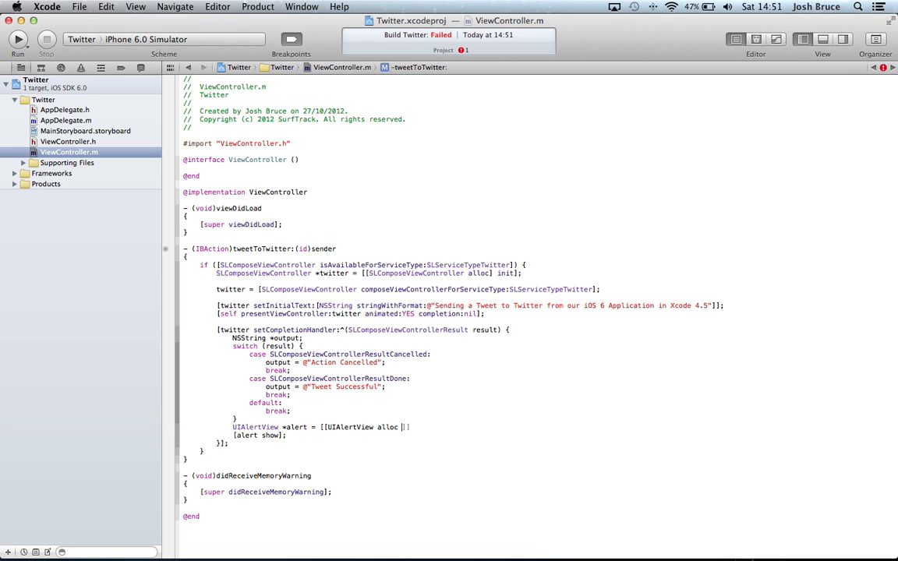
text(init)
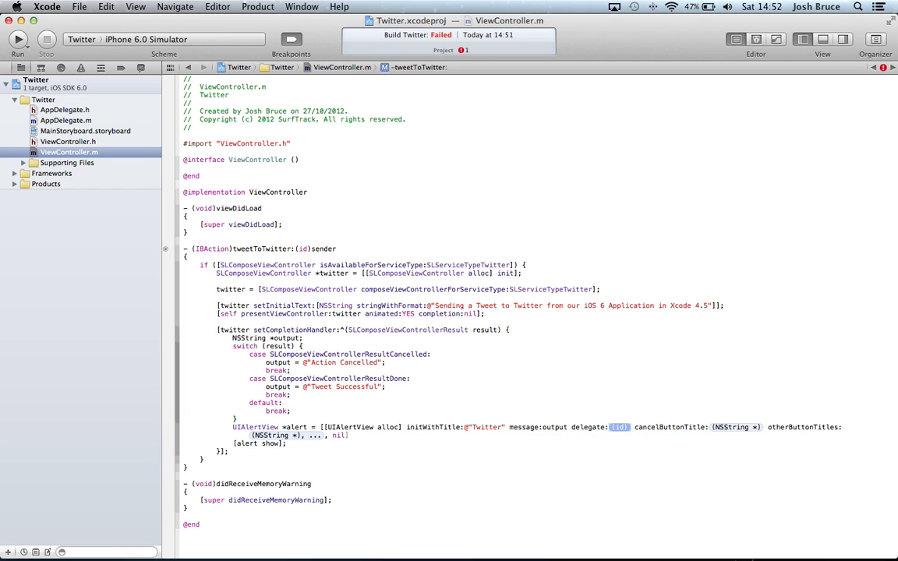
text(nil)
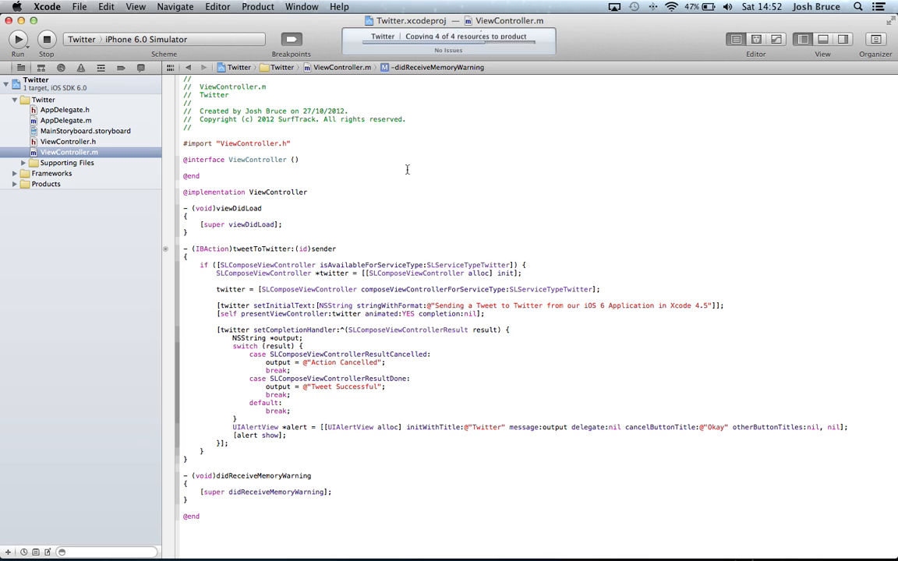
Launch the tweet compose sheet, add a location, and bring up the From account chooser.
click(14, 41)
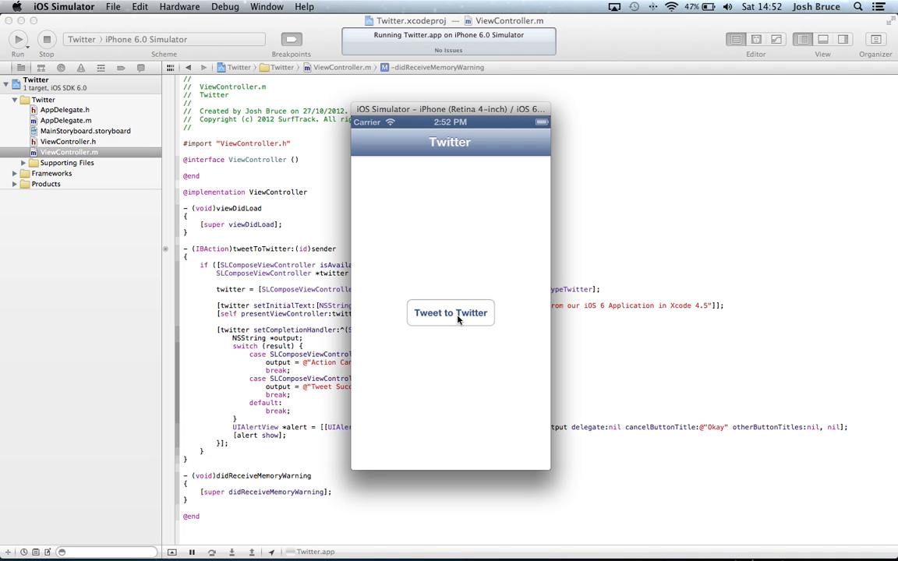
click(451, 312)
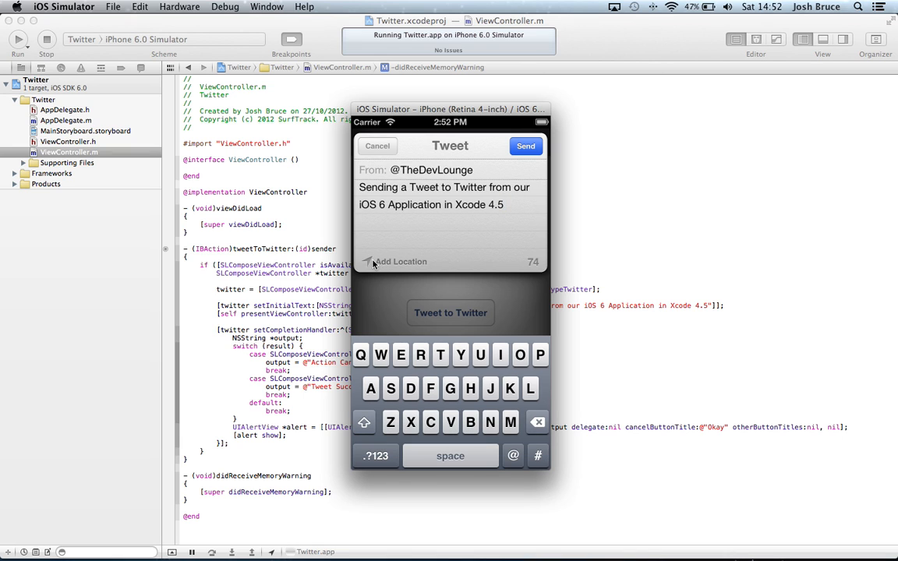
click(371, 262)
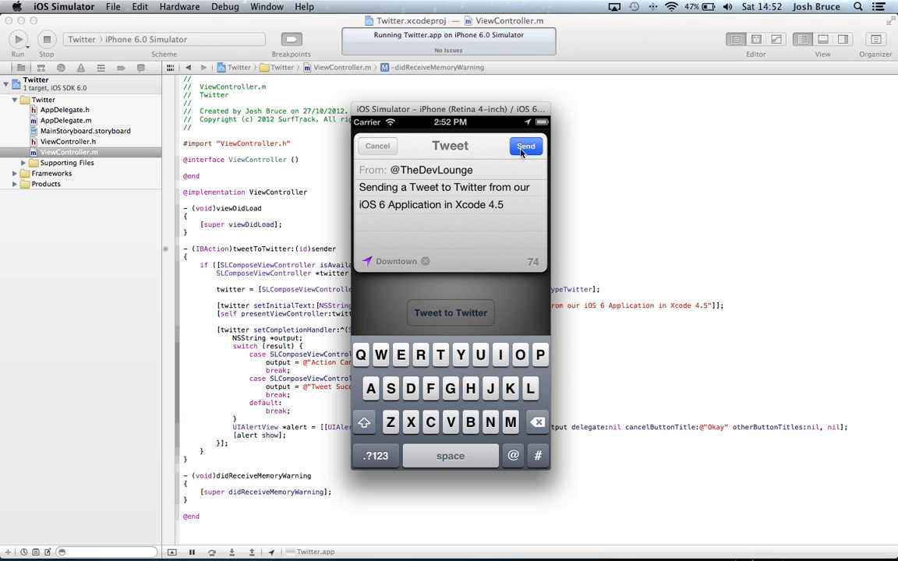
click(525, 146)
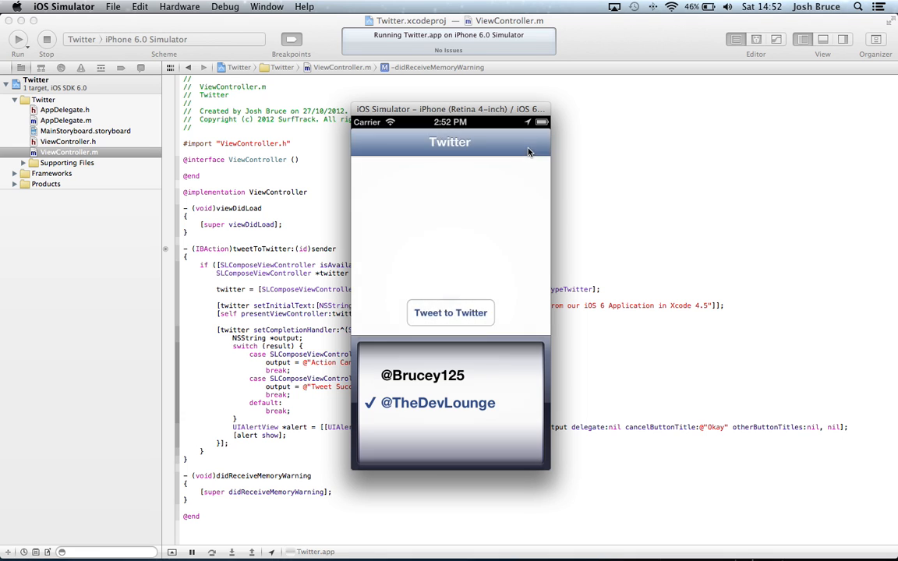
mouse_move(518, 284)
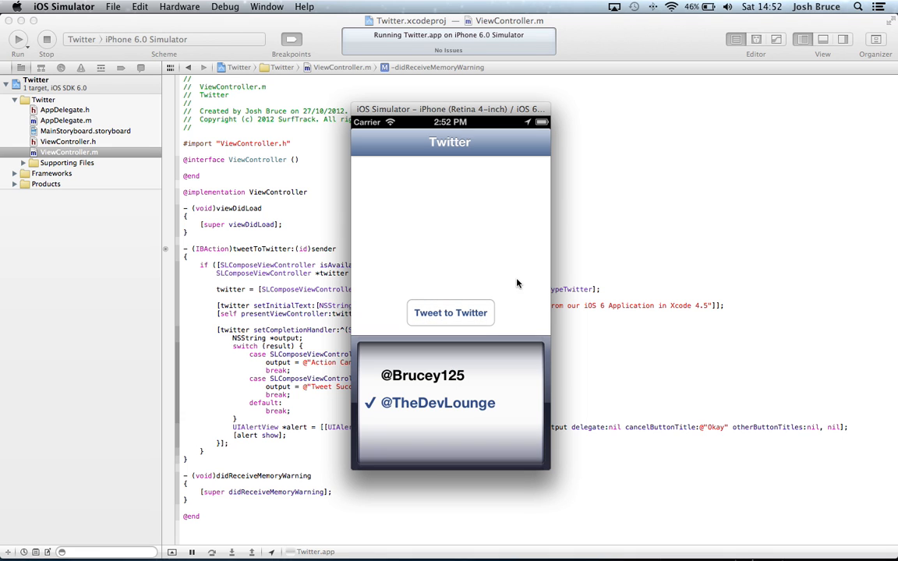
mouse_move(264, 200)
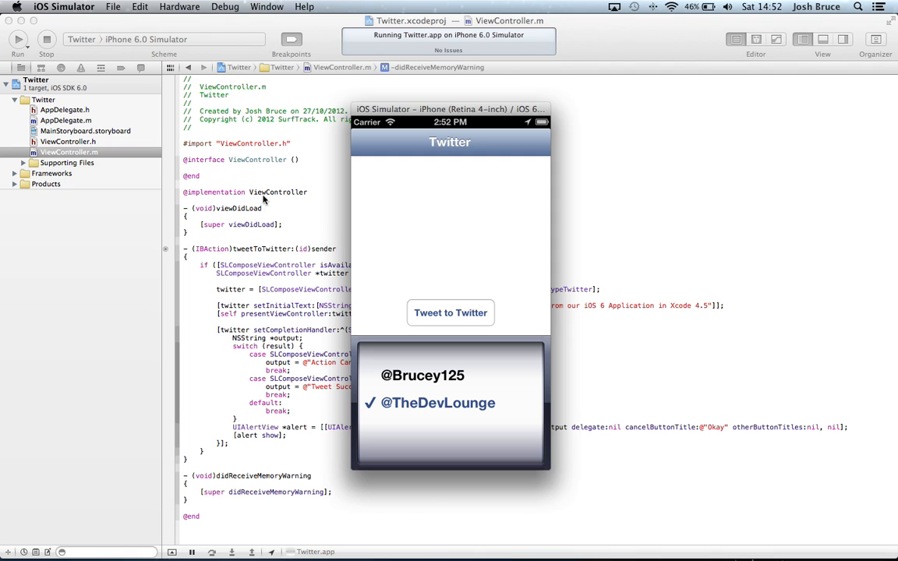